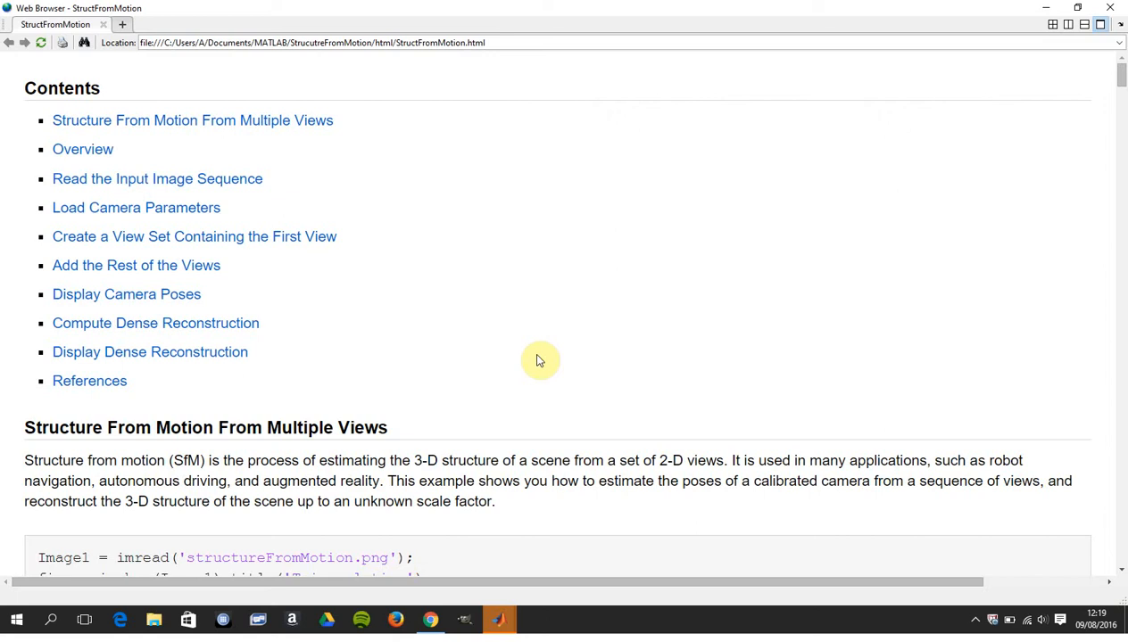
scroll("down", 3)
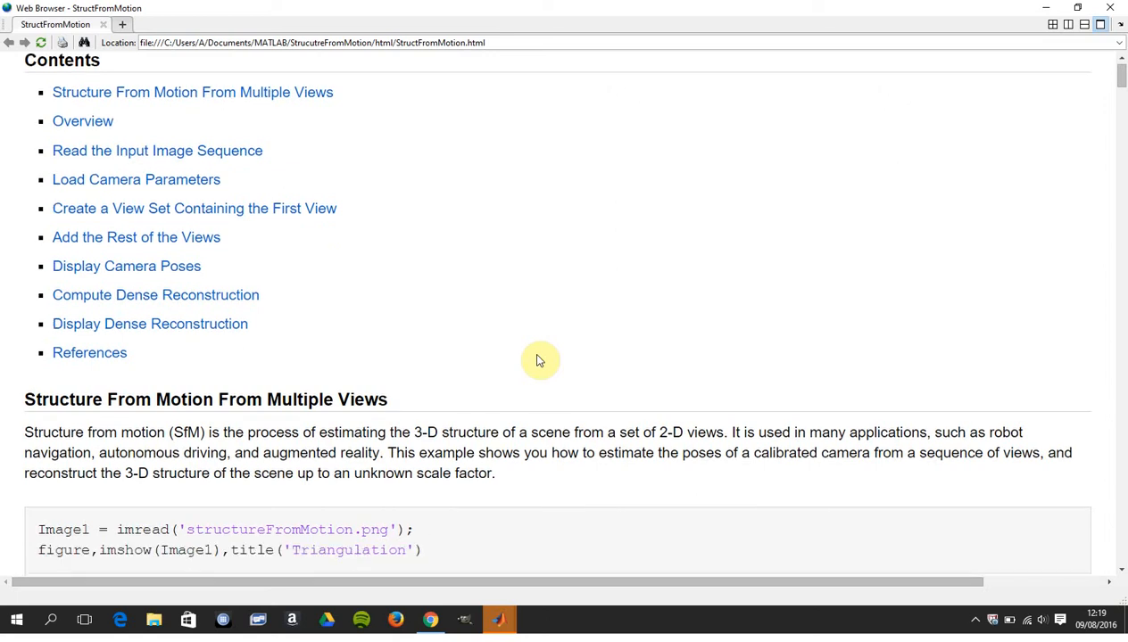
scroll("down", 3)
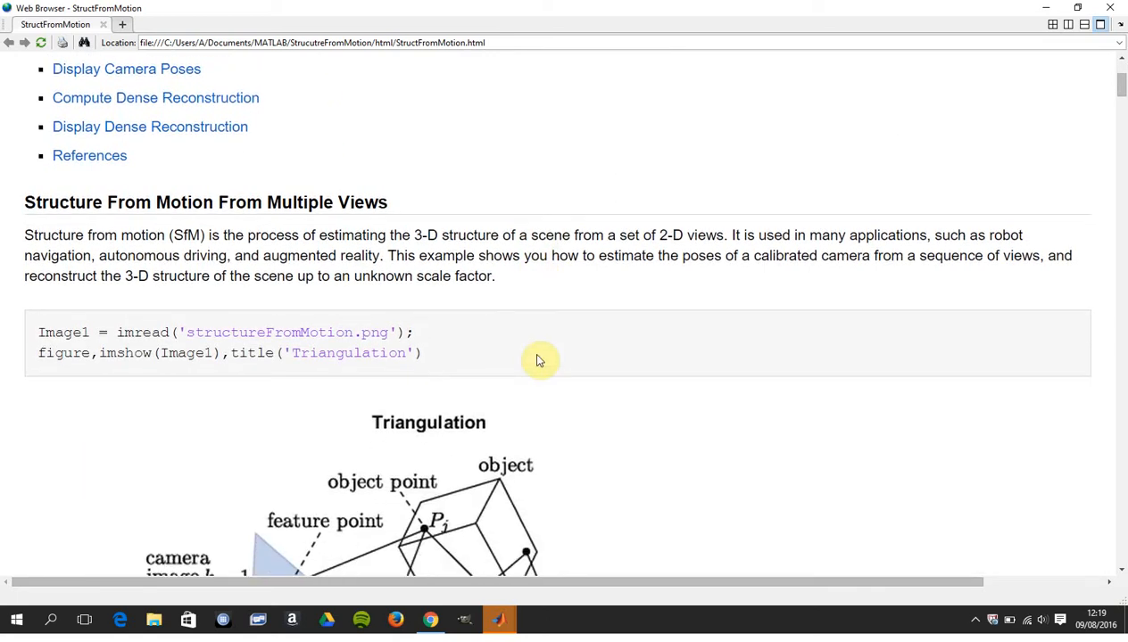
scroll("down", 3)
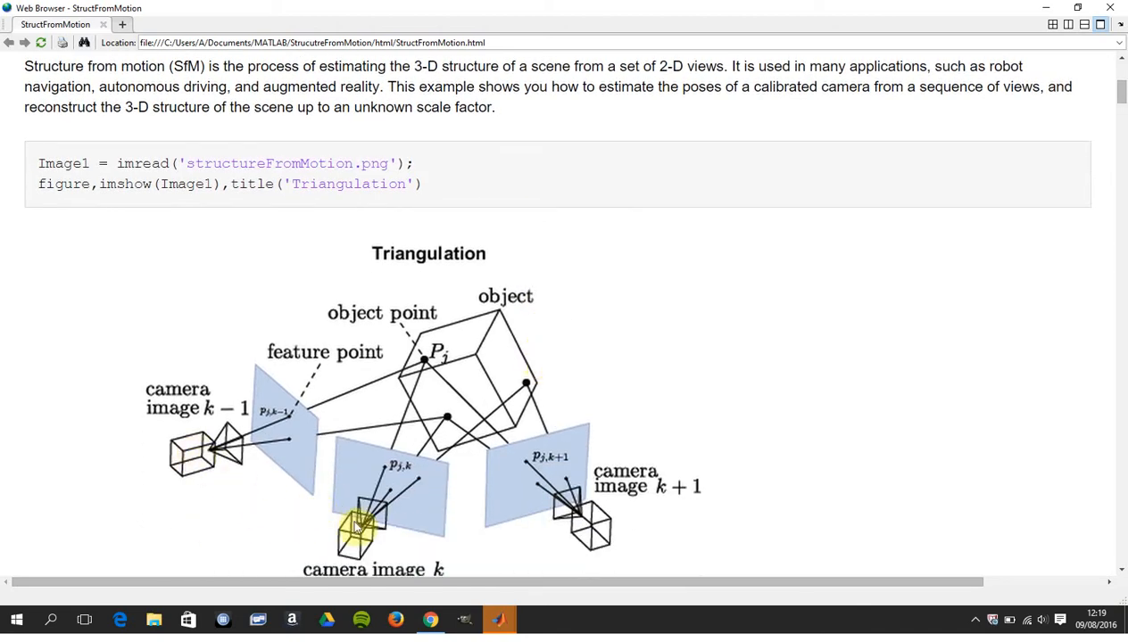
mouse_move(671, 429)
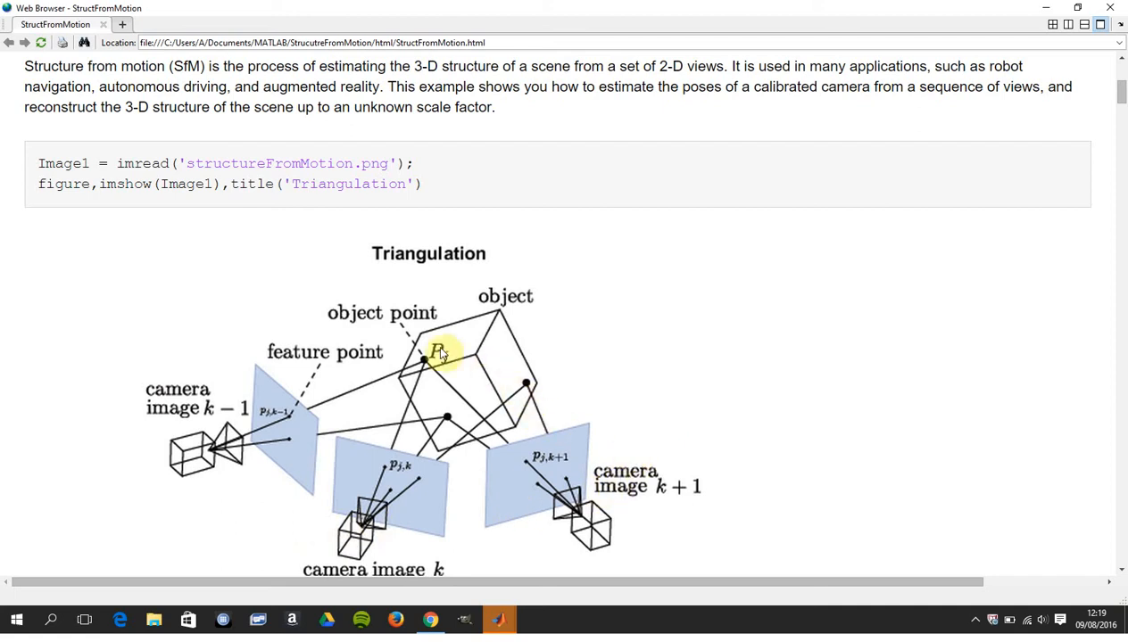
mouse_move(519, 496)
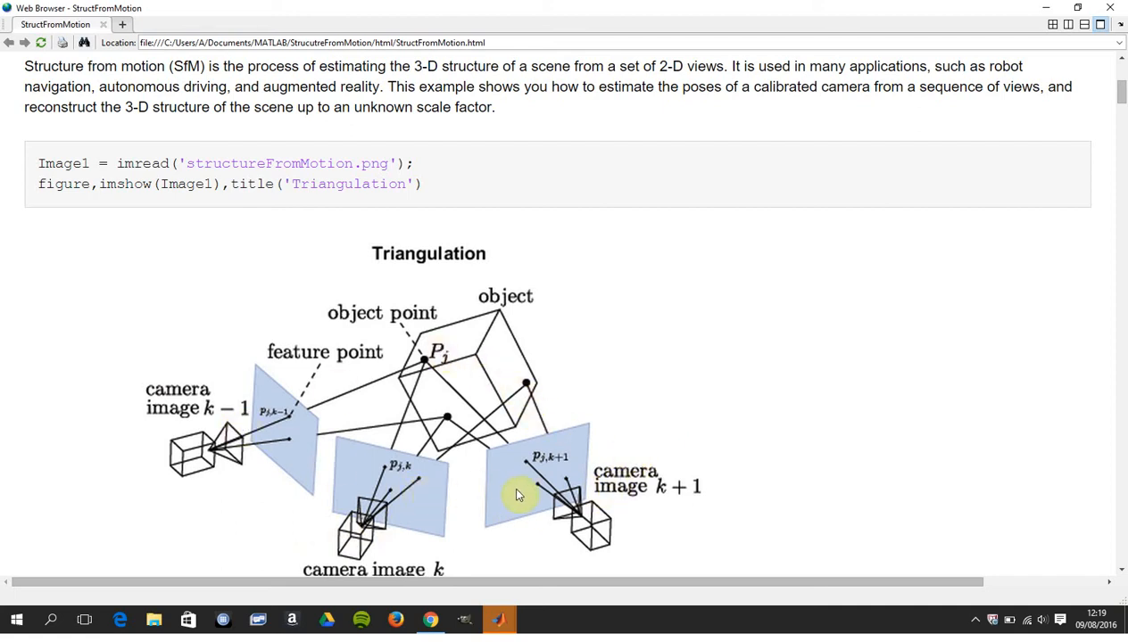
mouse_move(642, 418)
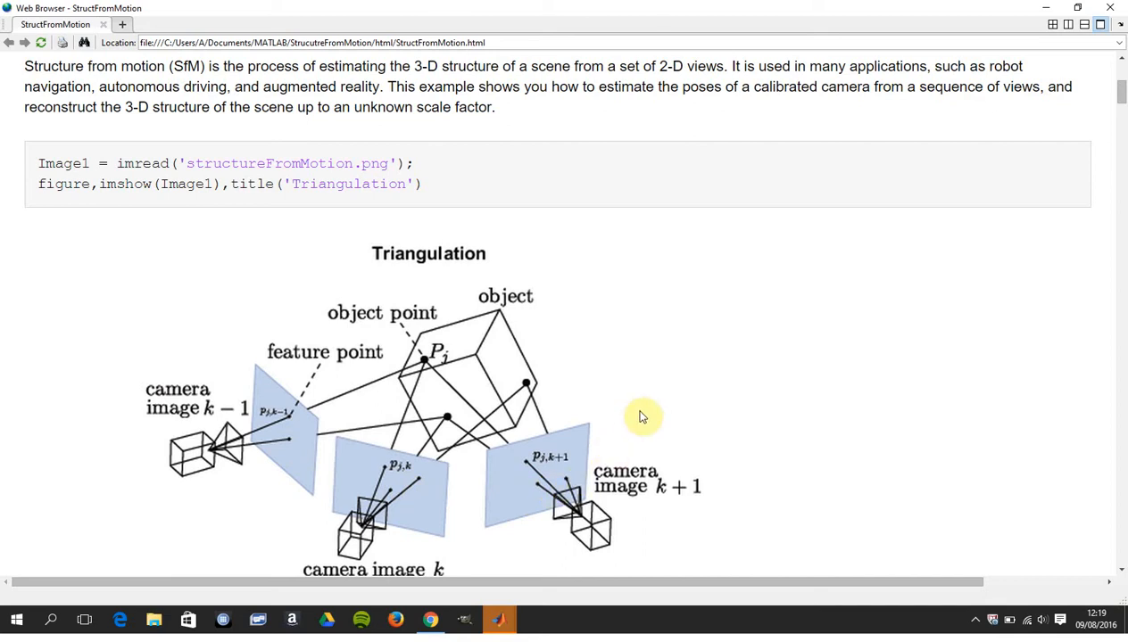
mouse_move(462, 301)
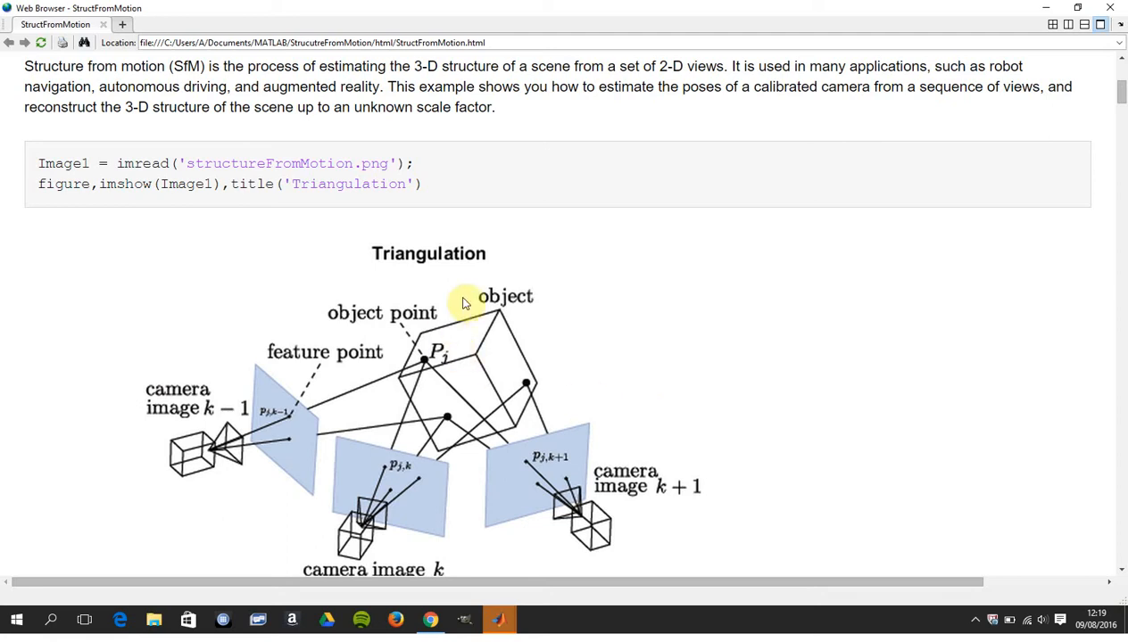
mouse_move(501, 384)
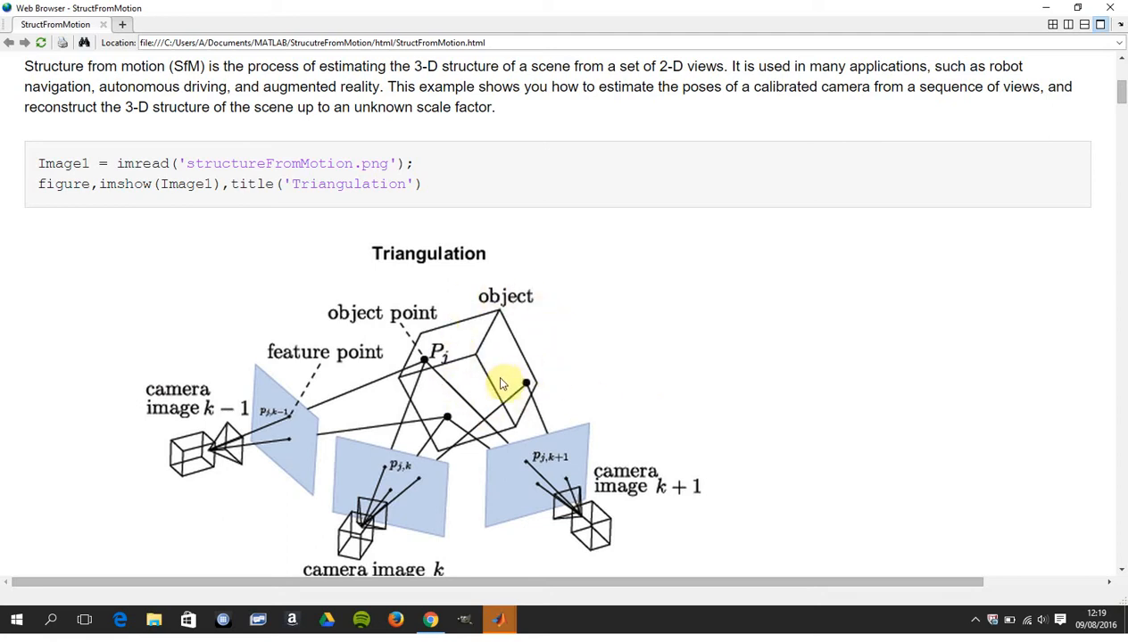
mouse_move(925, 394)
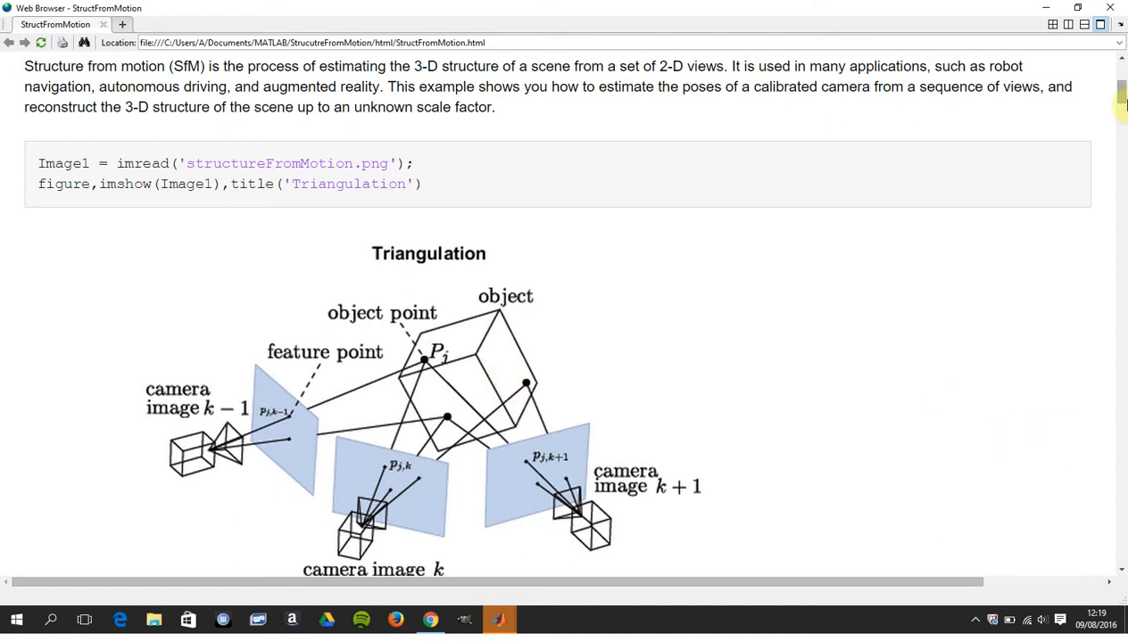
mouse_move(525, 187)
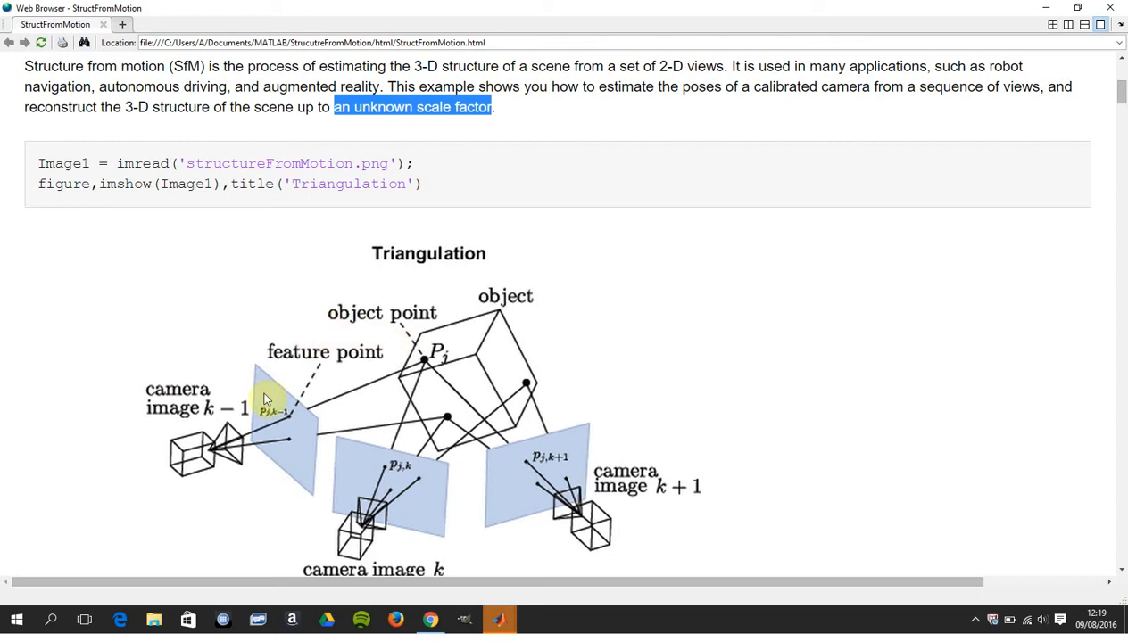
mouse_move(275, 453)
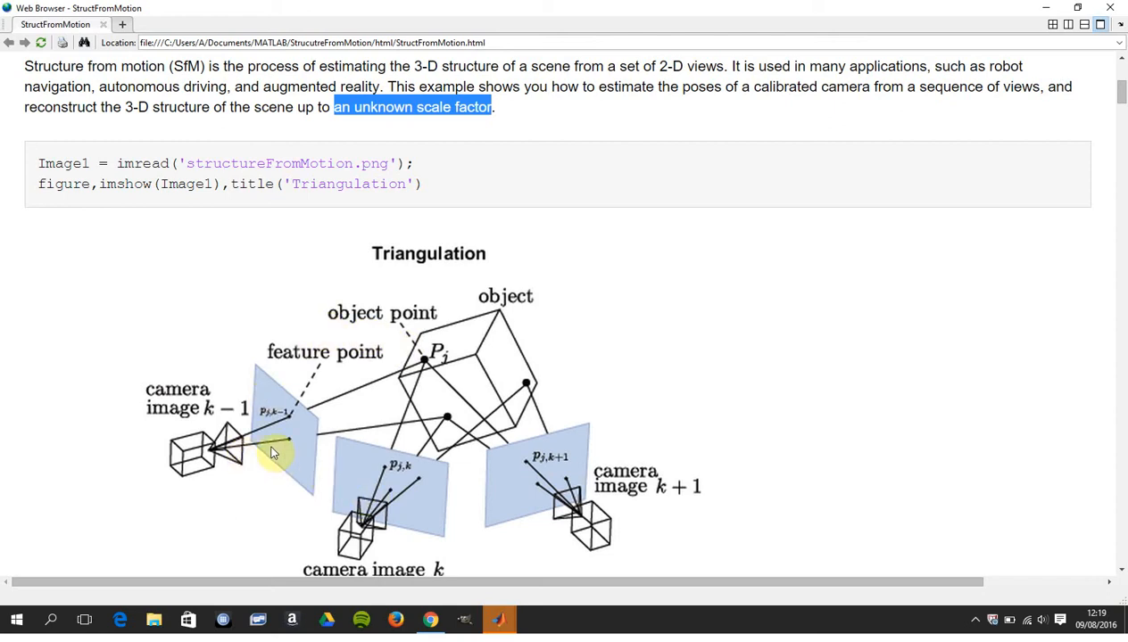
mouse_move(355, 471)
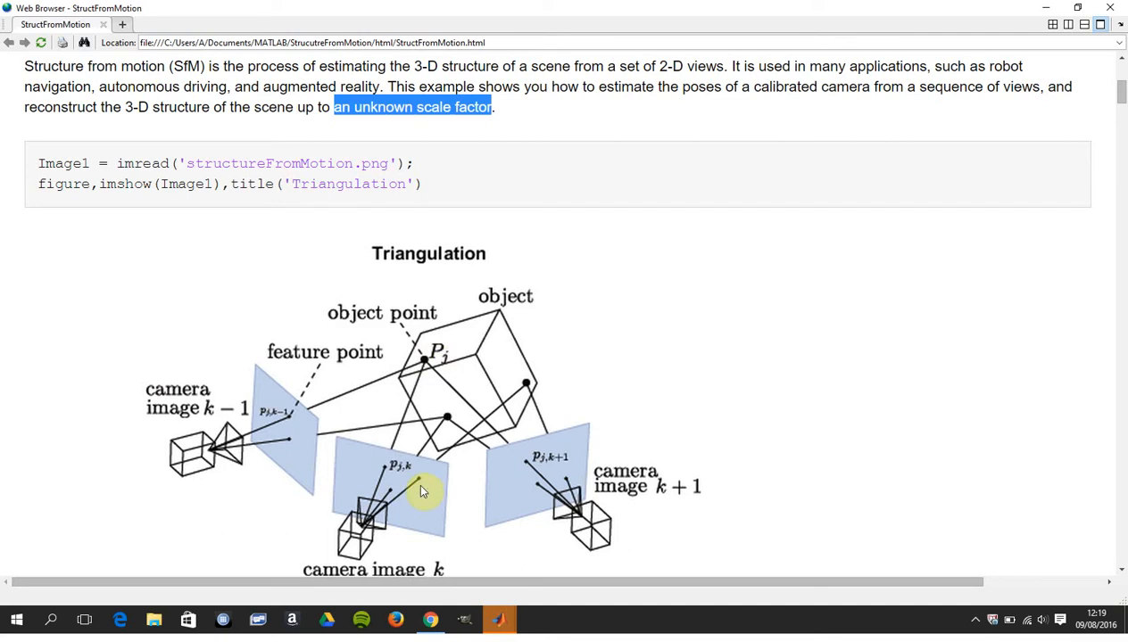
mouse_move(524, 471)
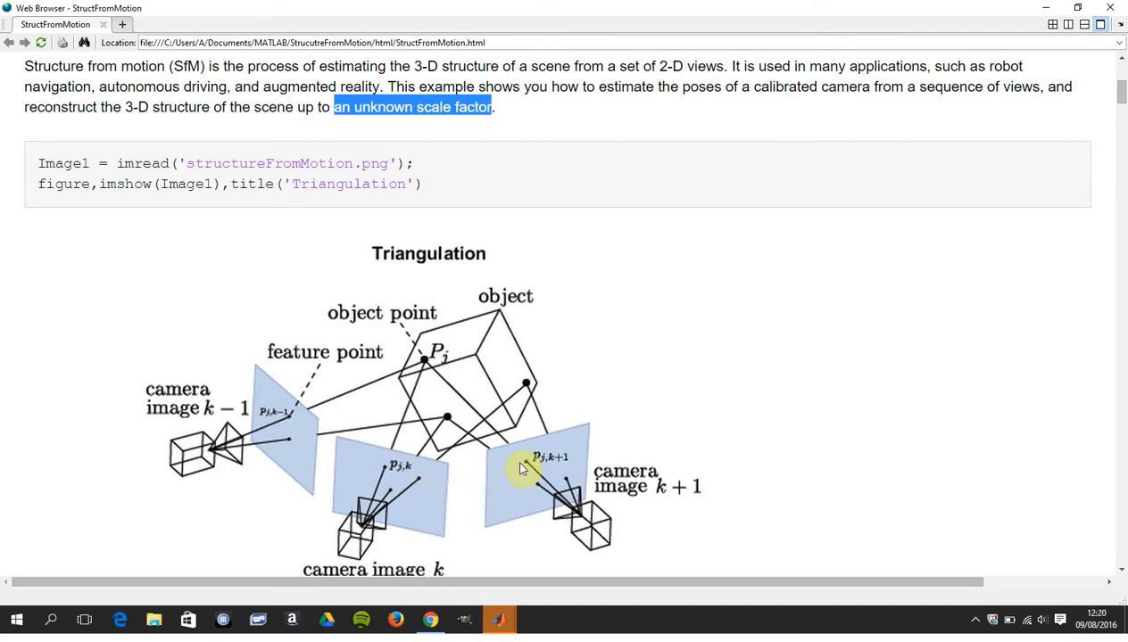
mouse_move(500, 446)
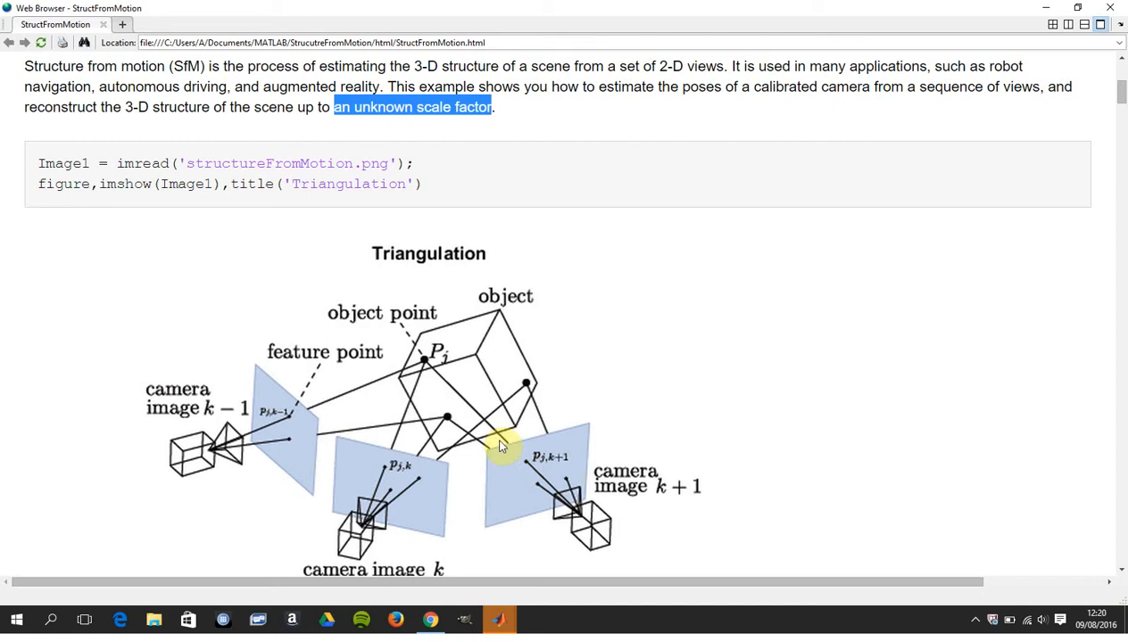
mouse_move(663, 421)
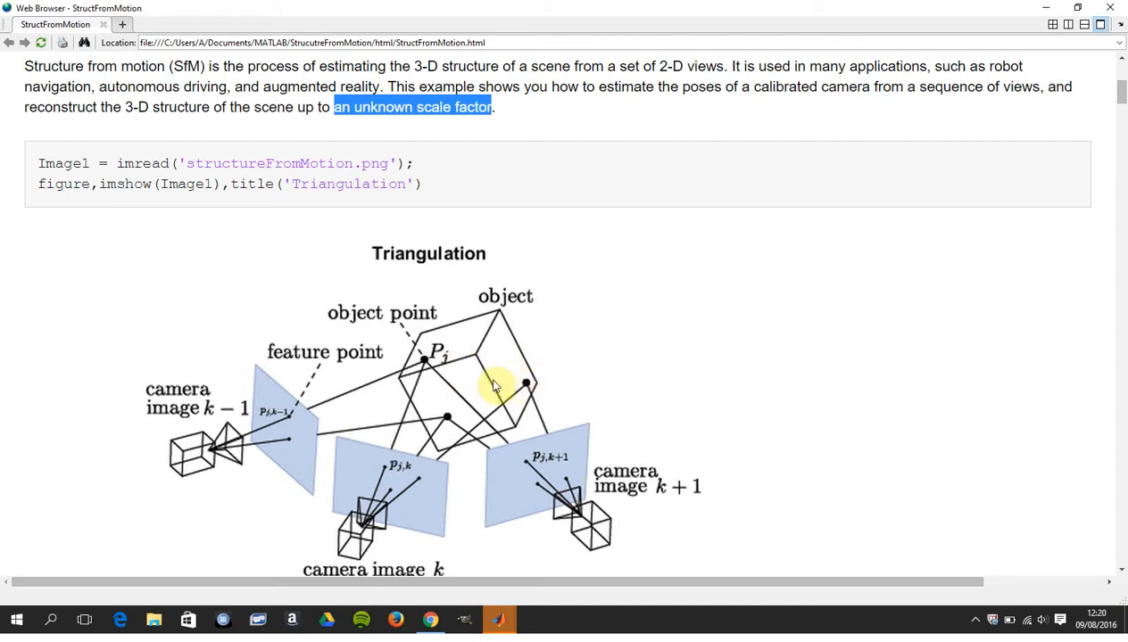
mouse_move(783, 318)
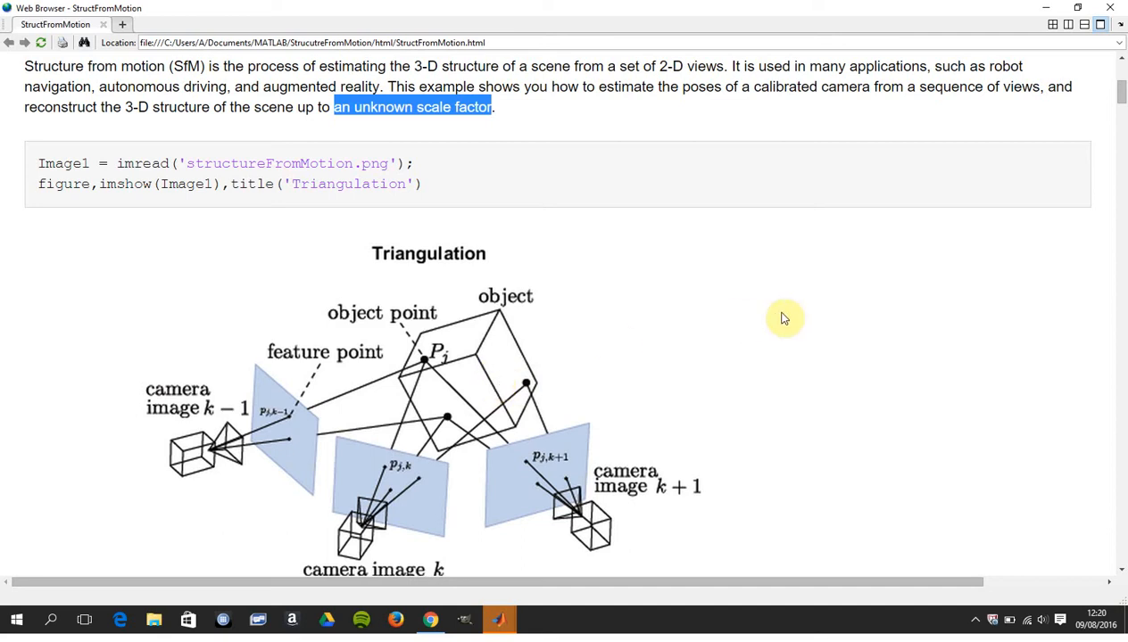
scroll("down", 3)
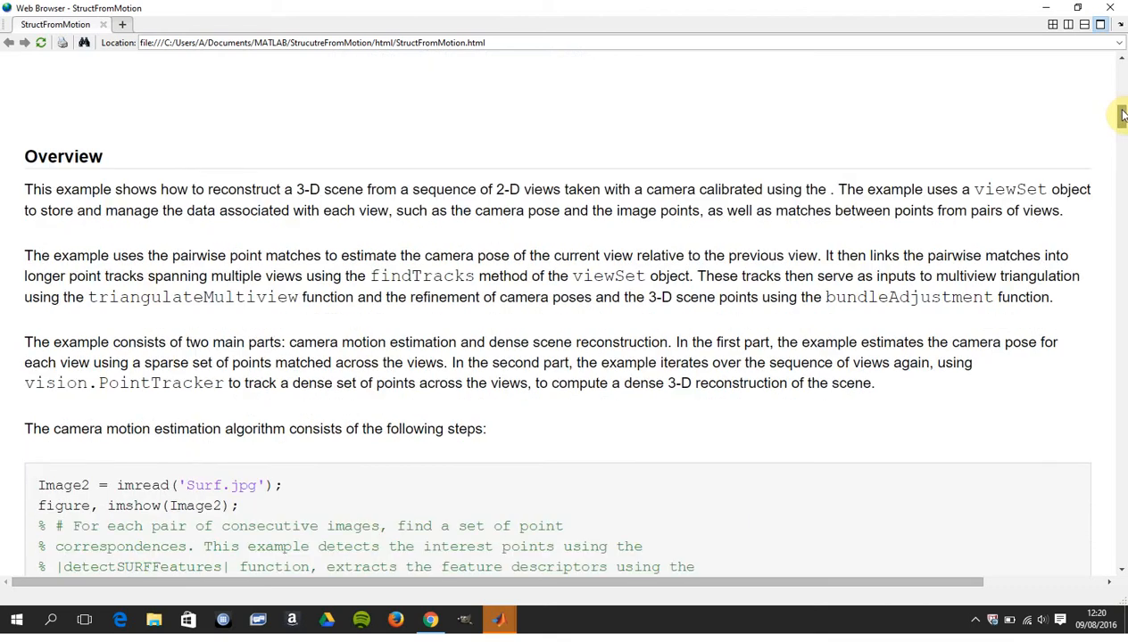
scroll("down", 3)
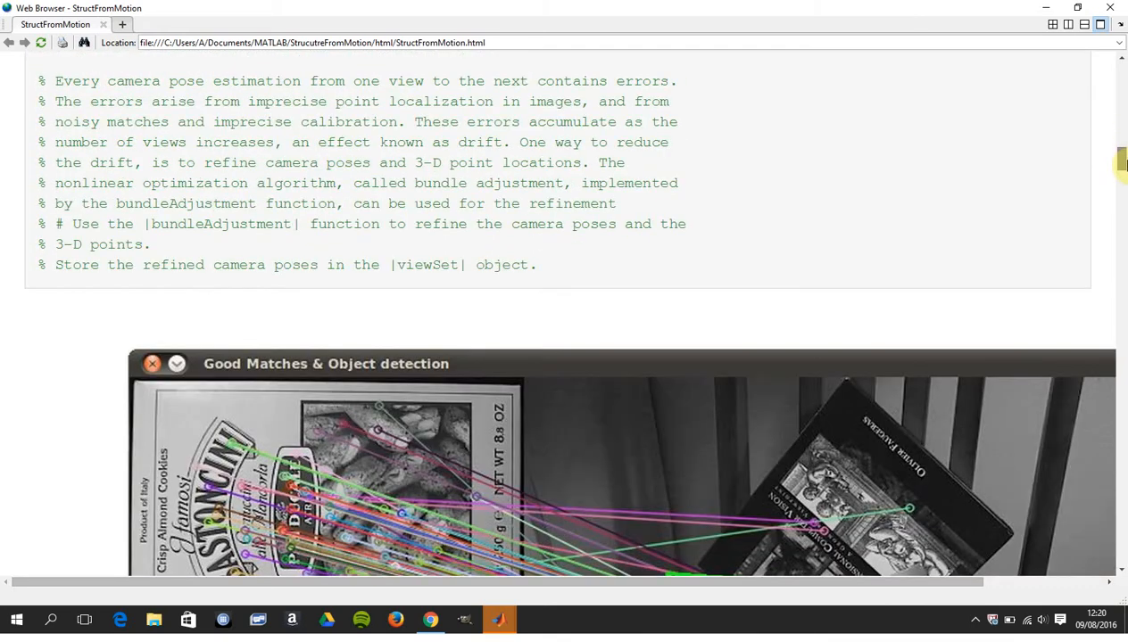
scroll("down", 3)
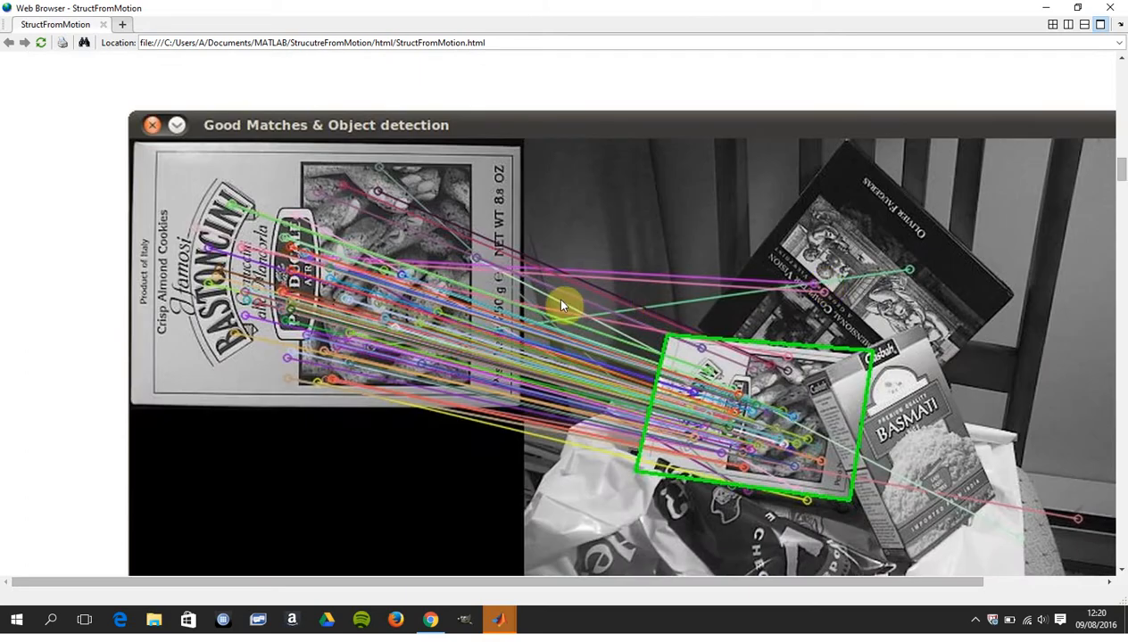
mouse_move(485, 301)
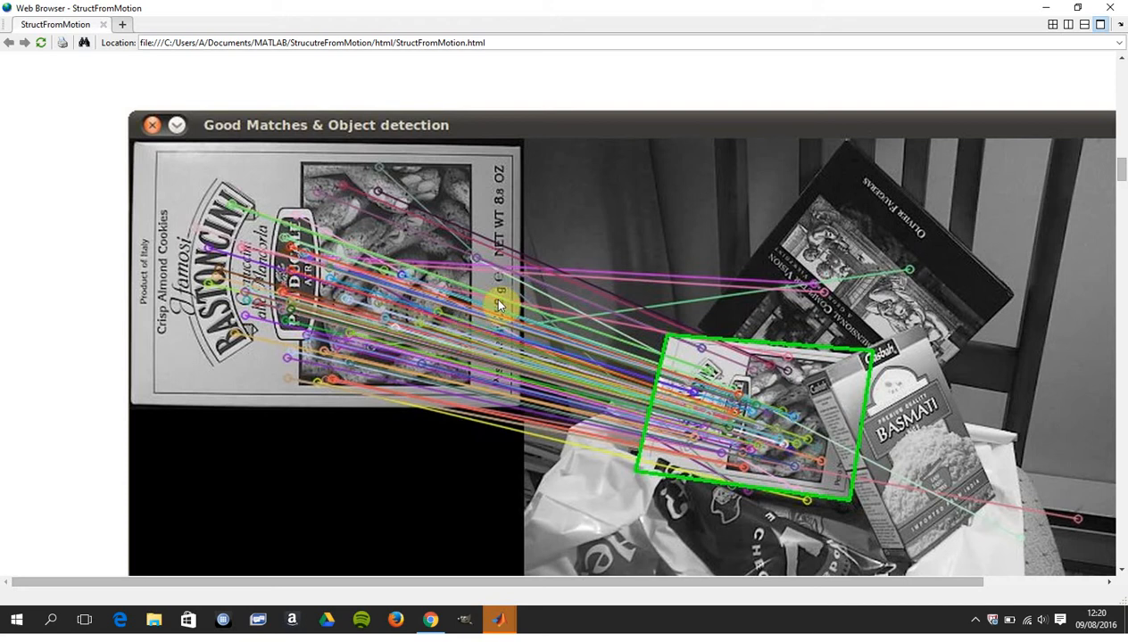
mouse_move(1122, 169)
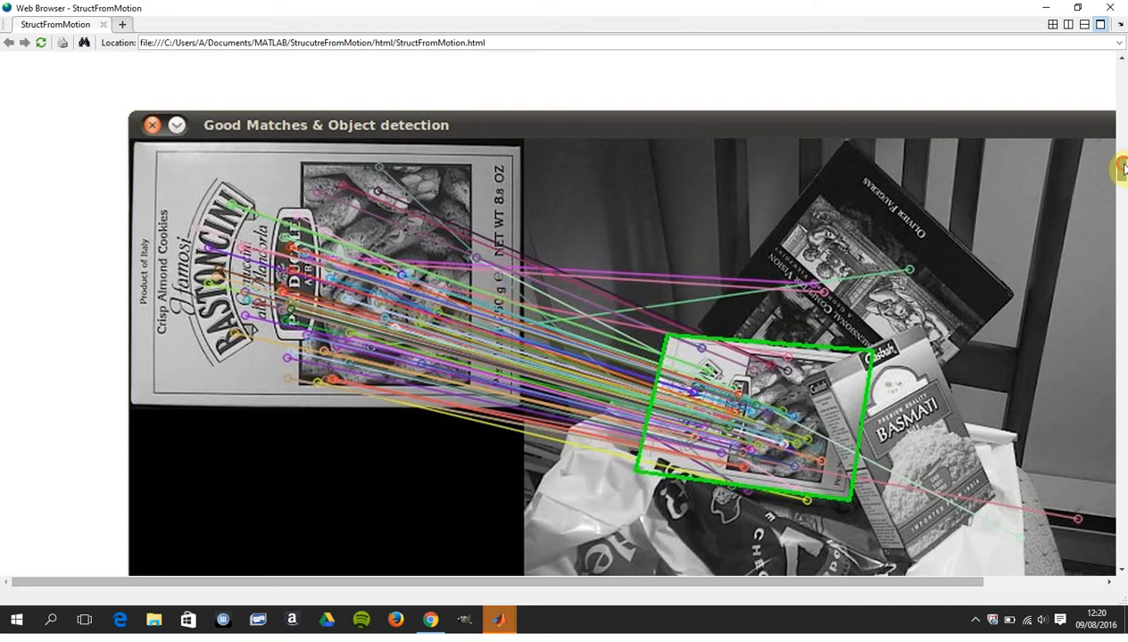
scroll("down", 3)
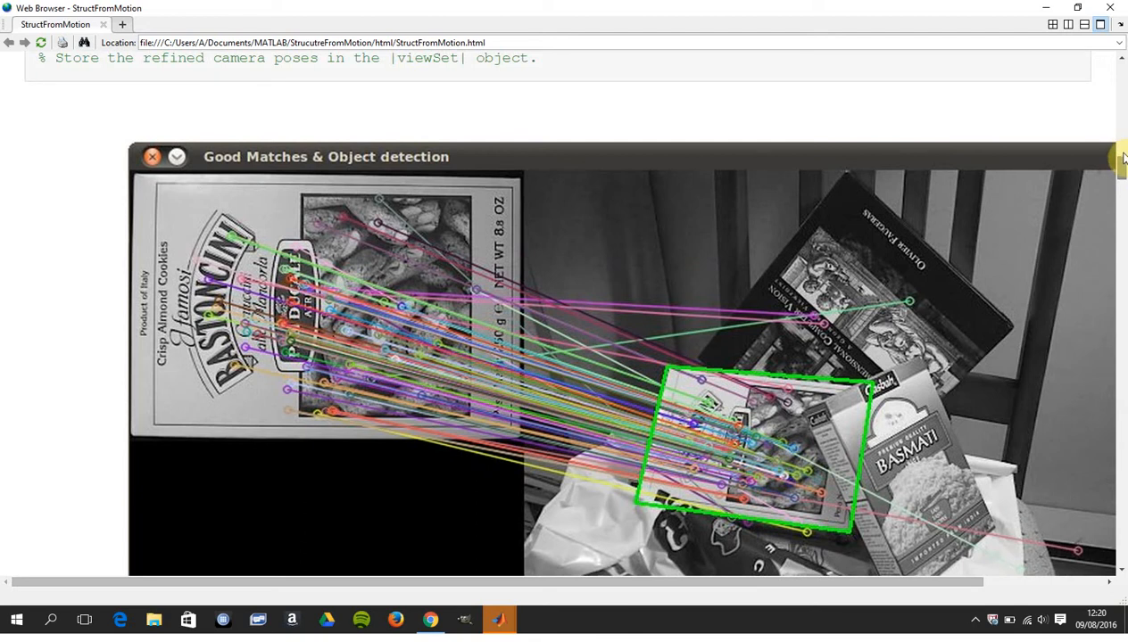
scroll("down", 3)
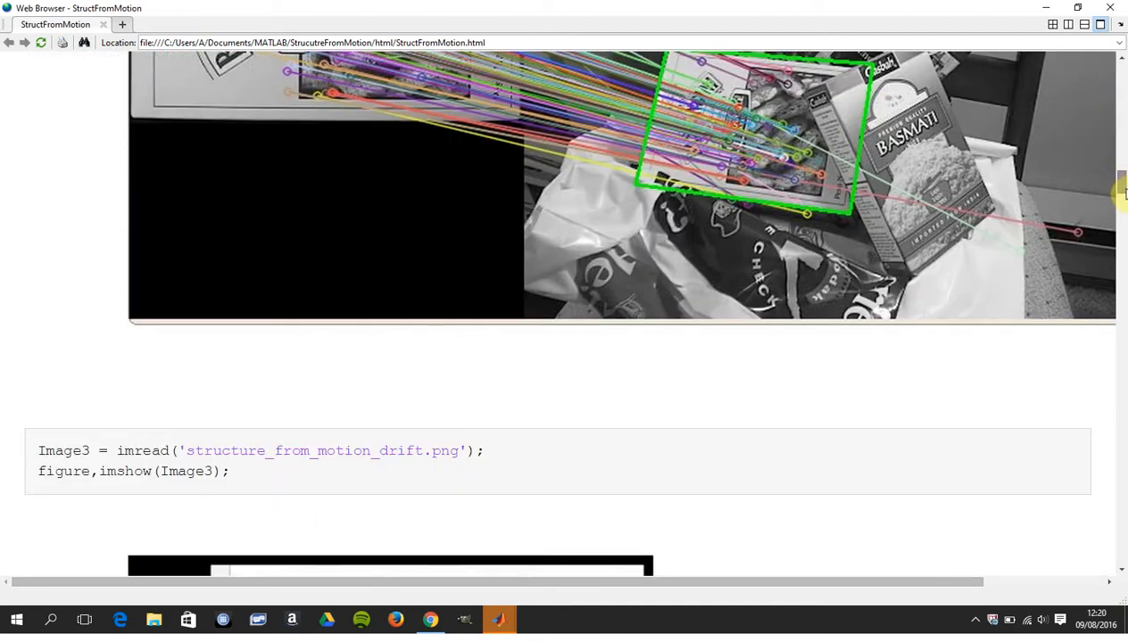
scroll("down", 3)
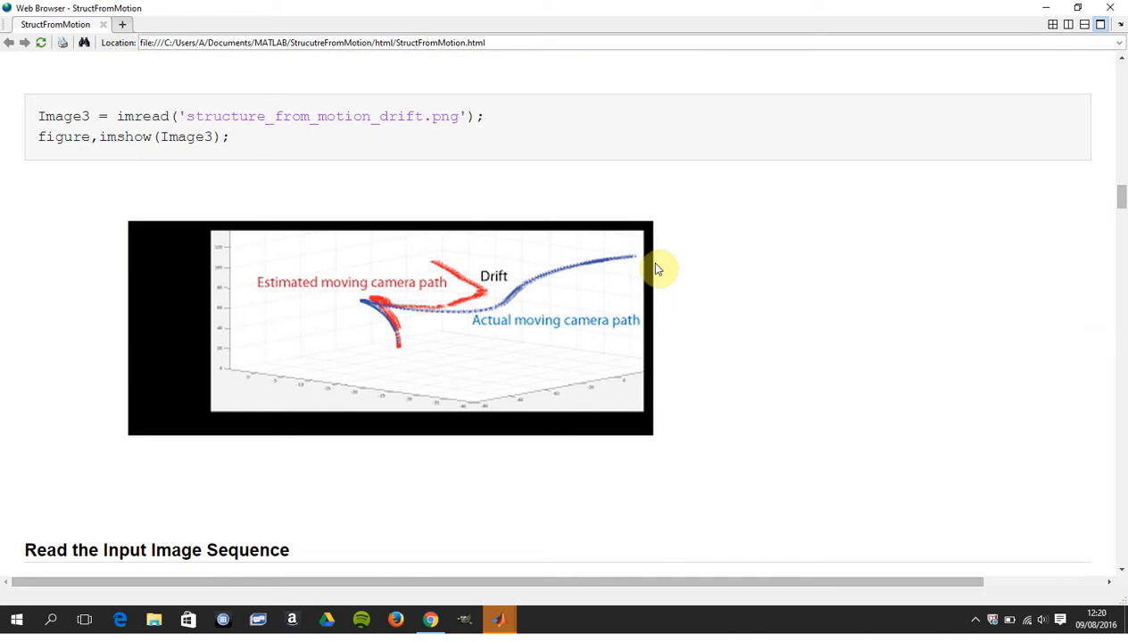
mouse_move(473, 306)
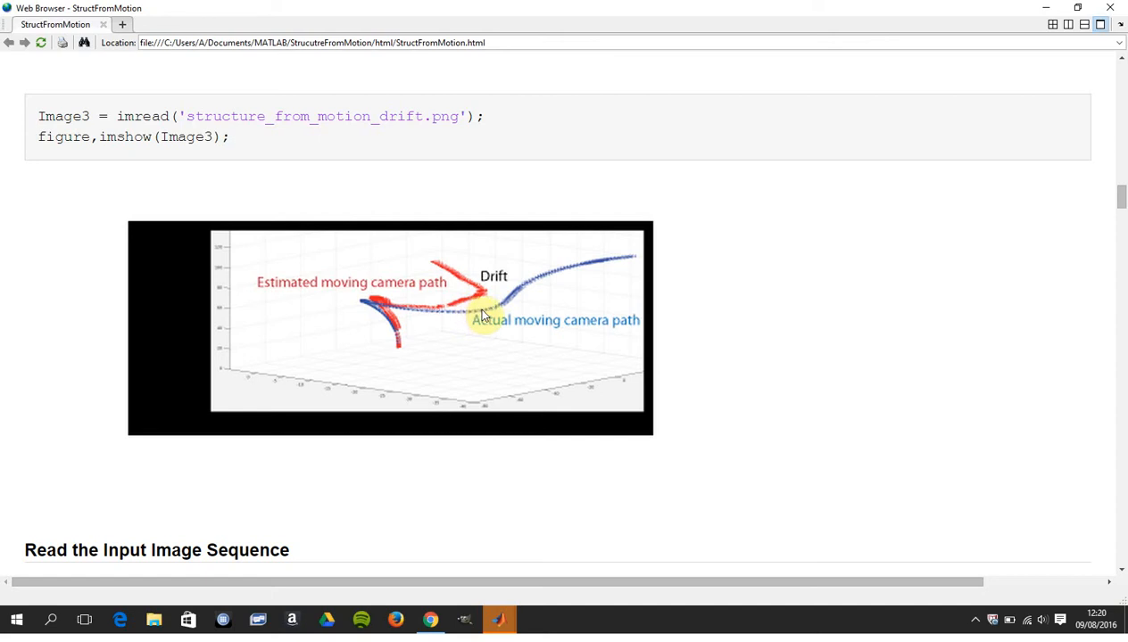
mouse_move(471, 311)
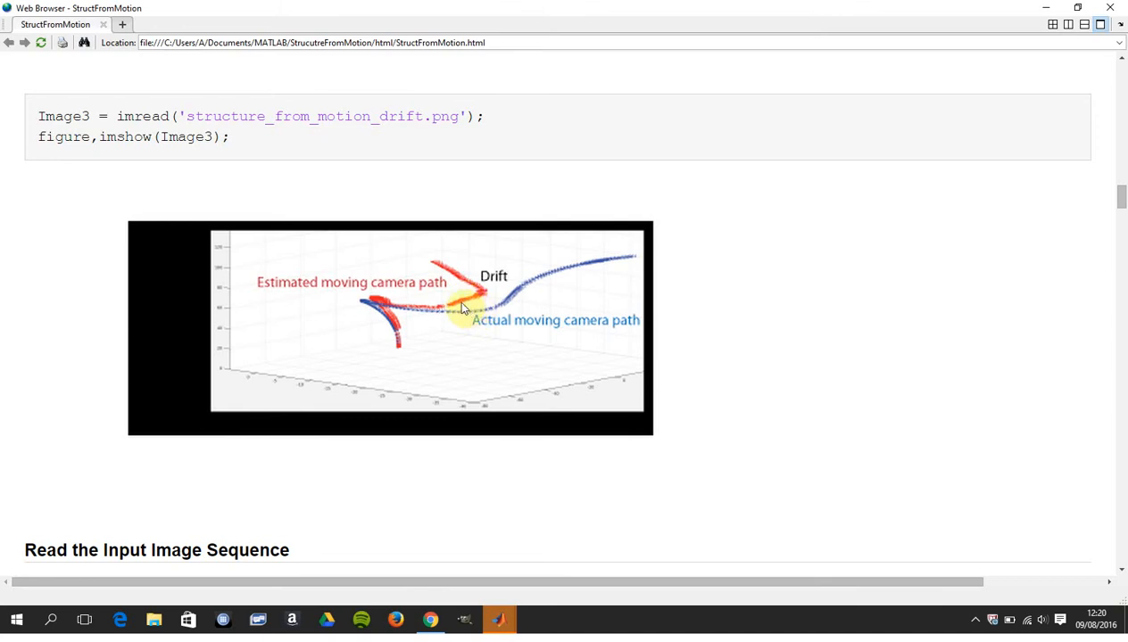
mouse_move(468, 284)
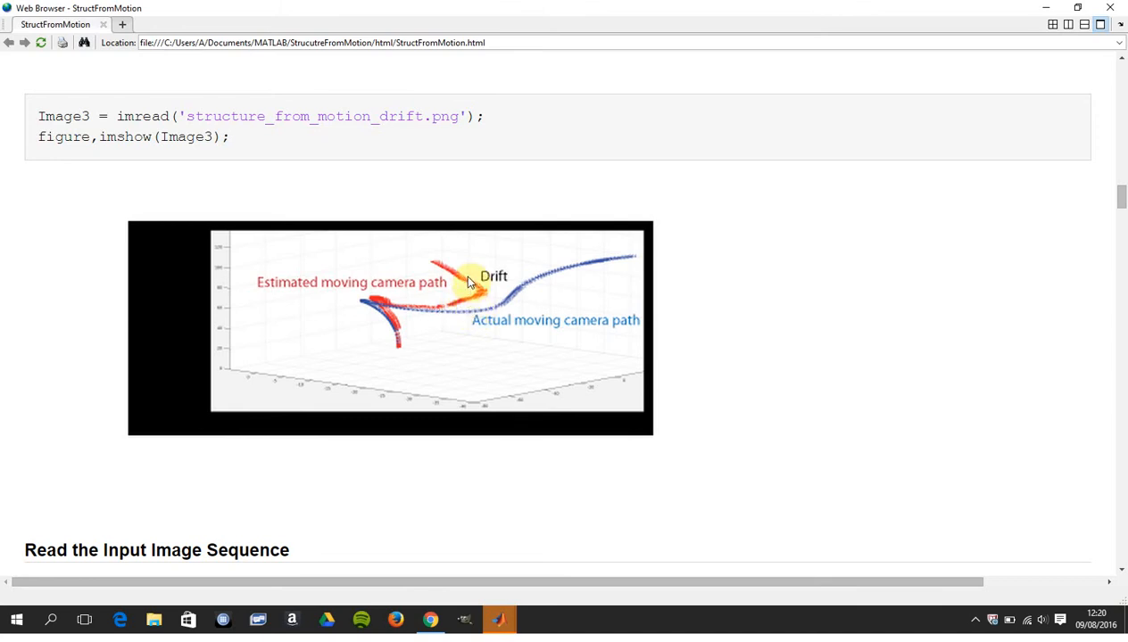
mouse_move(906, 293)
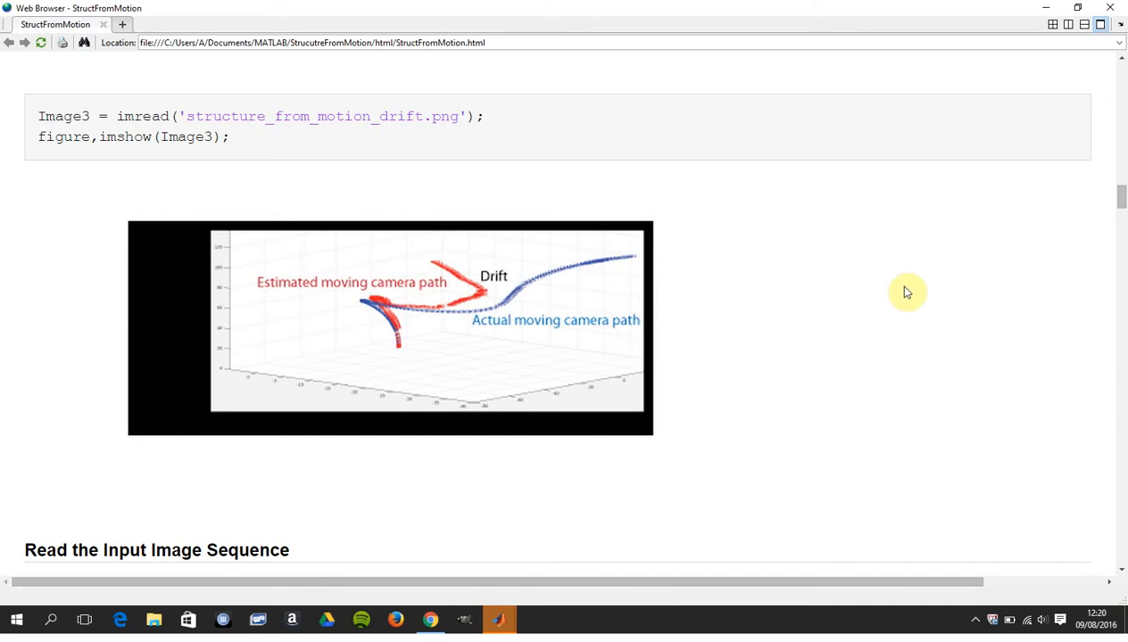
mouse_move(703, 250)
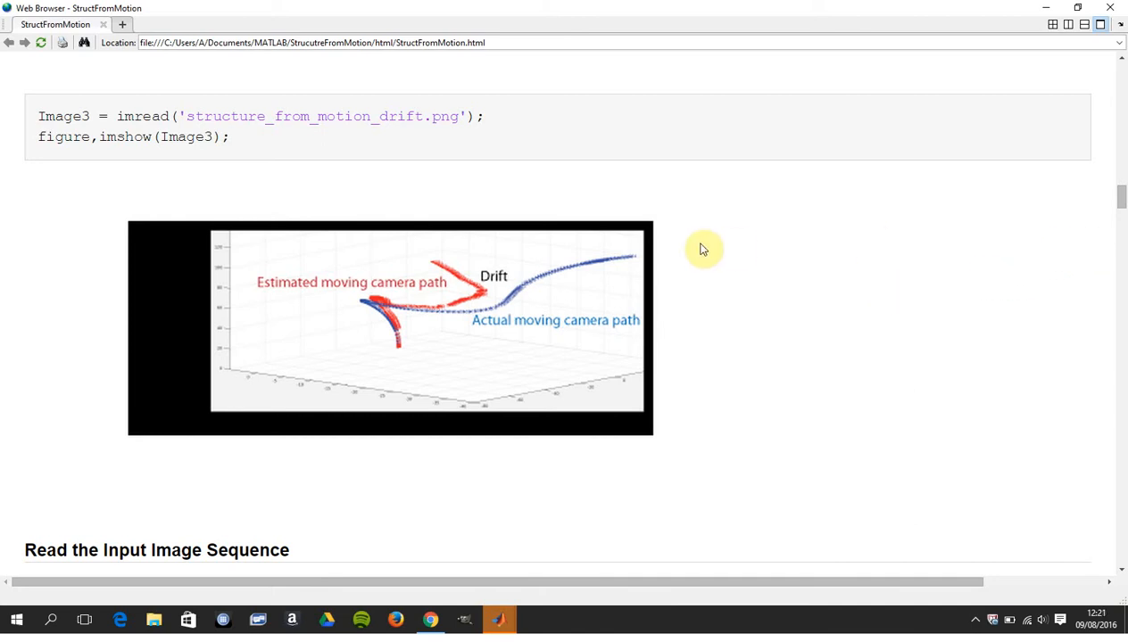
mouse_move(468, 302)
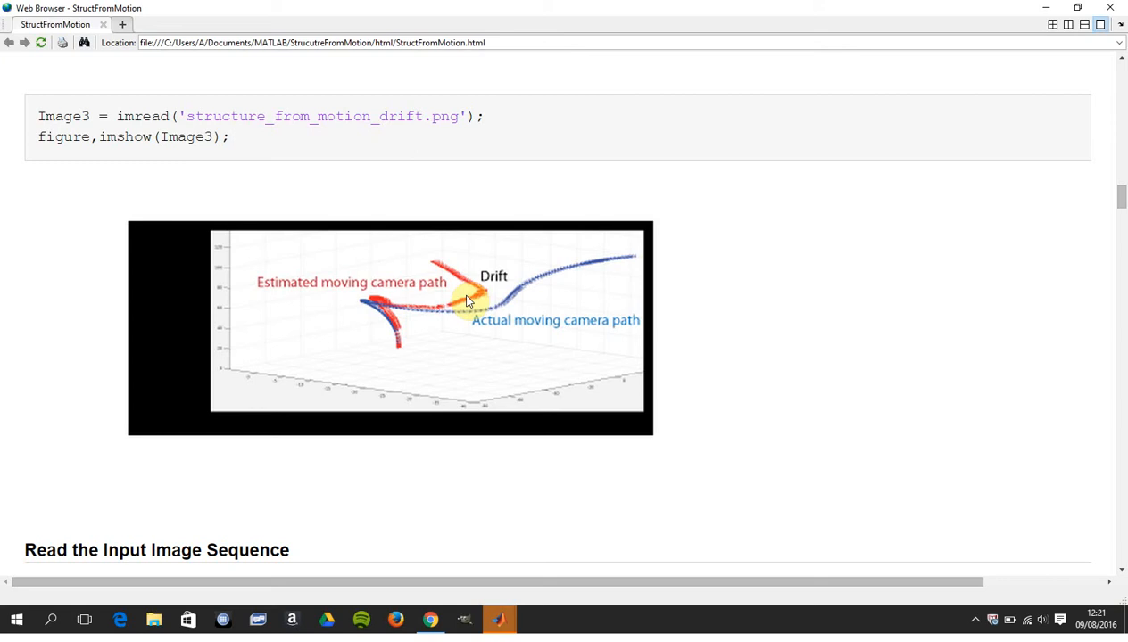
mouse_move(991, 264)
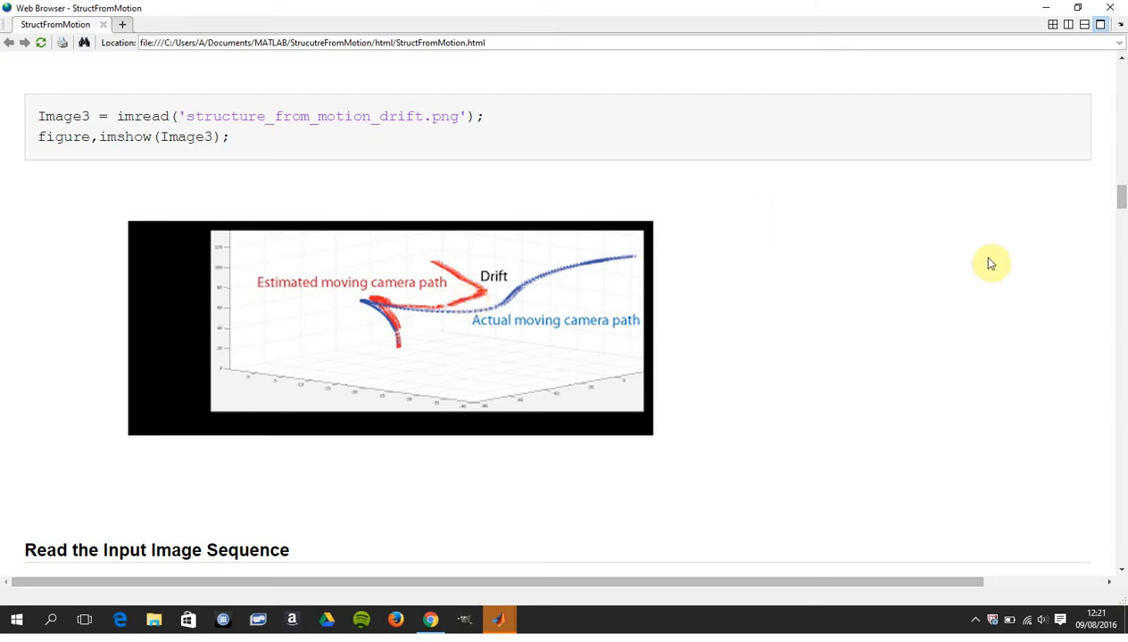
scroll("down", 3)
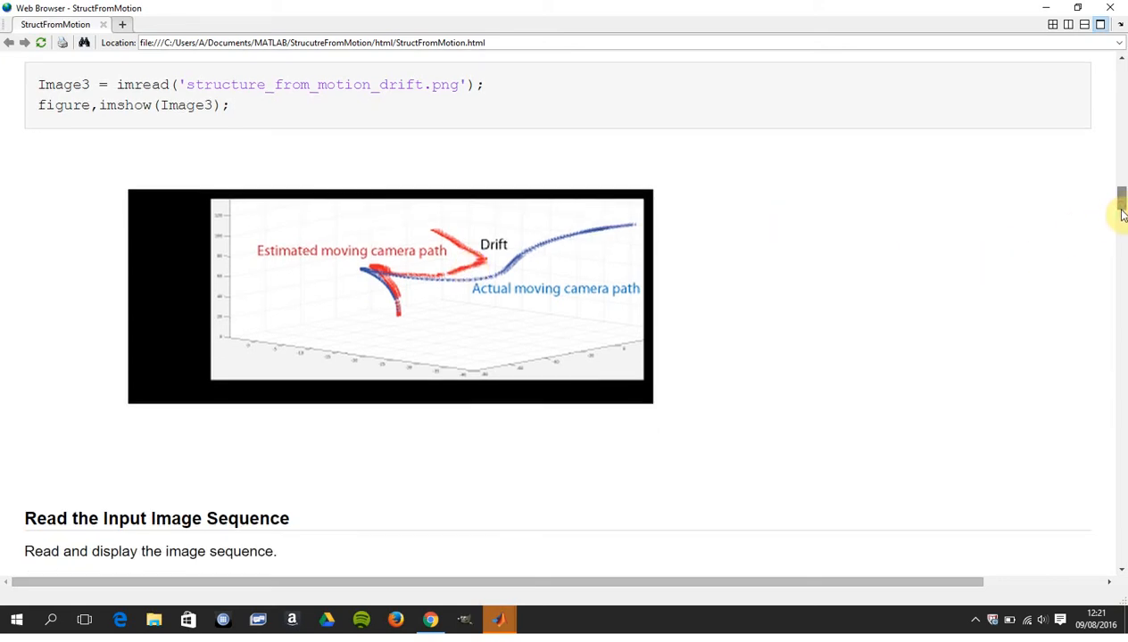
scroll("down", 3)
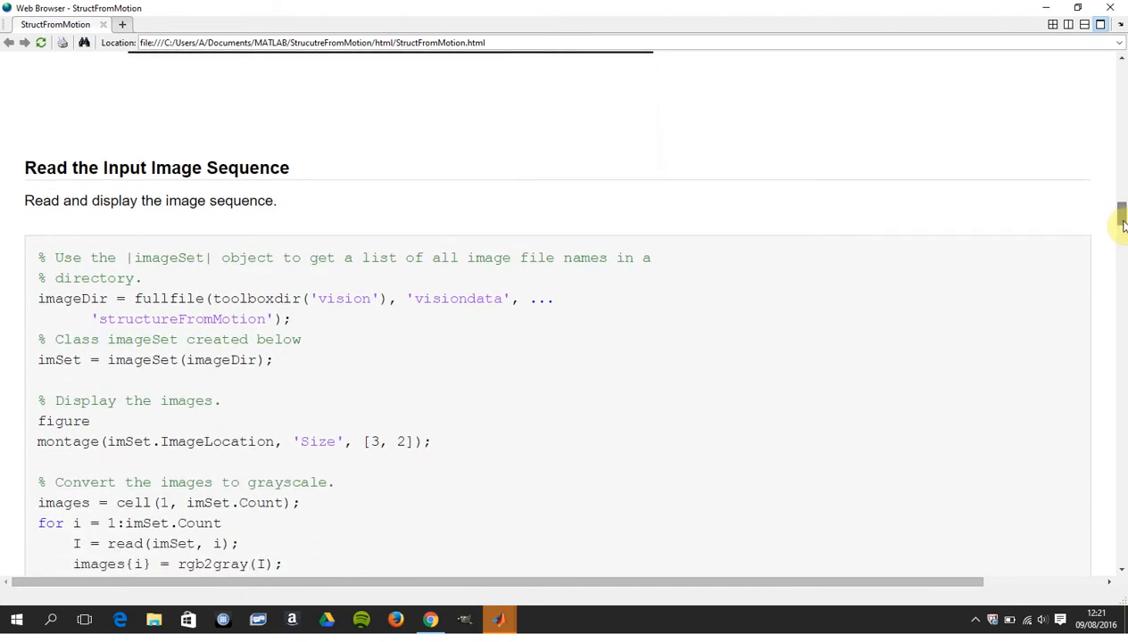
scroll("down", 3)
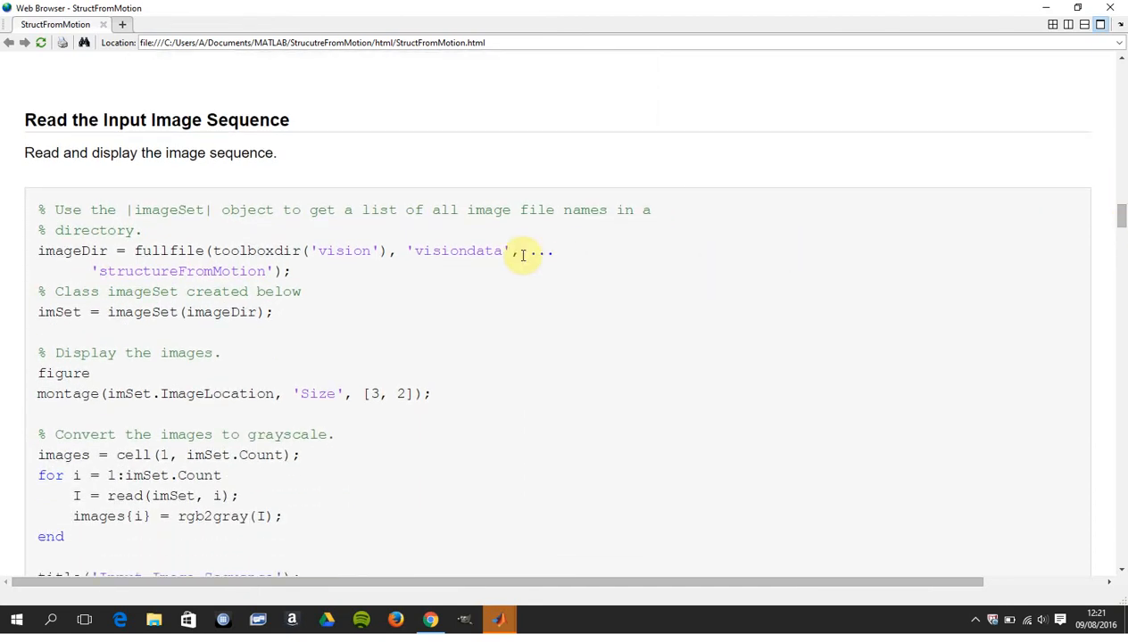
mouse_move(366, 253)
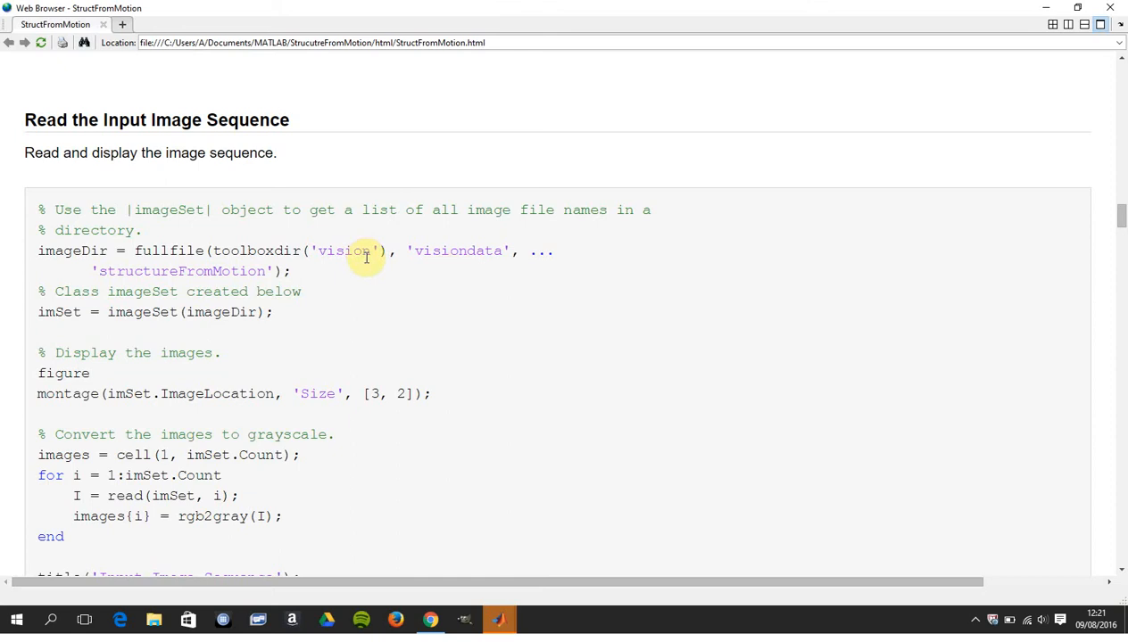
mouse_move(391, 435)
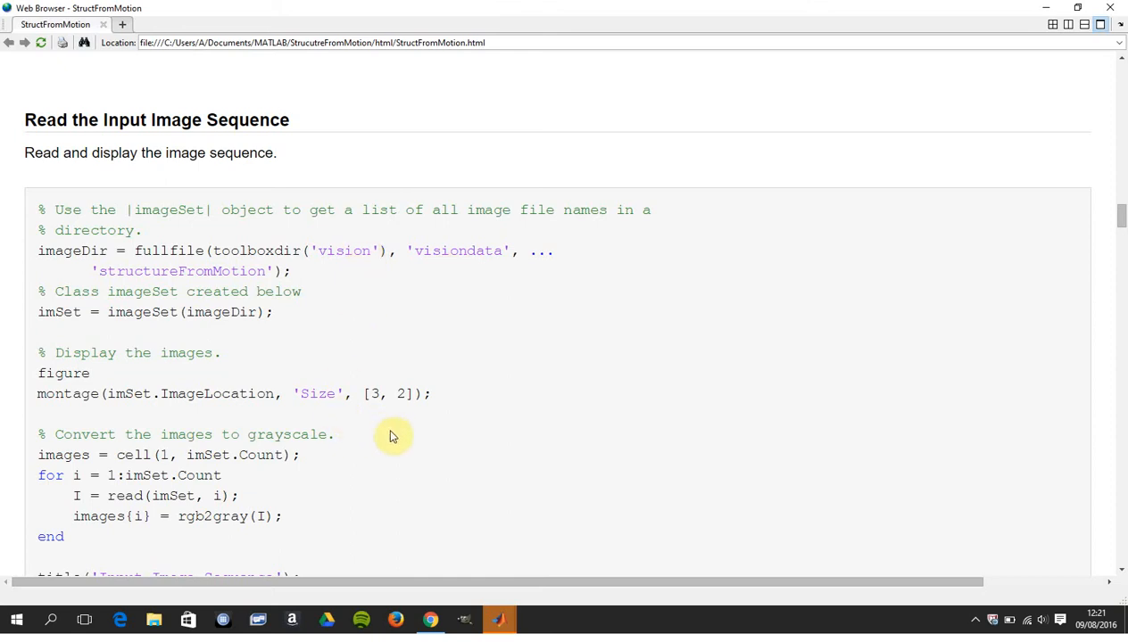
mouse_move(1067, 210)
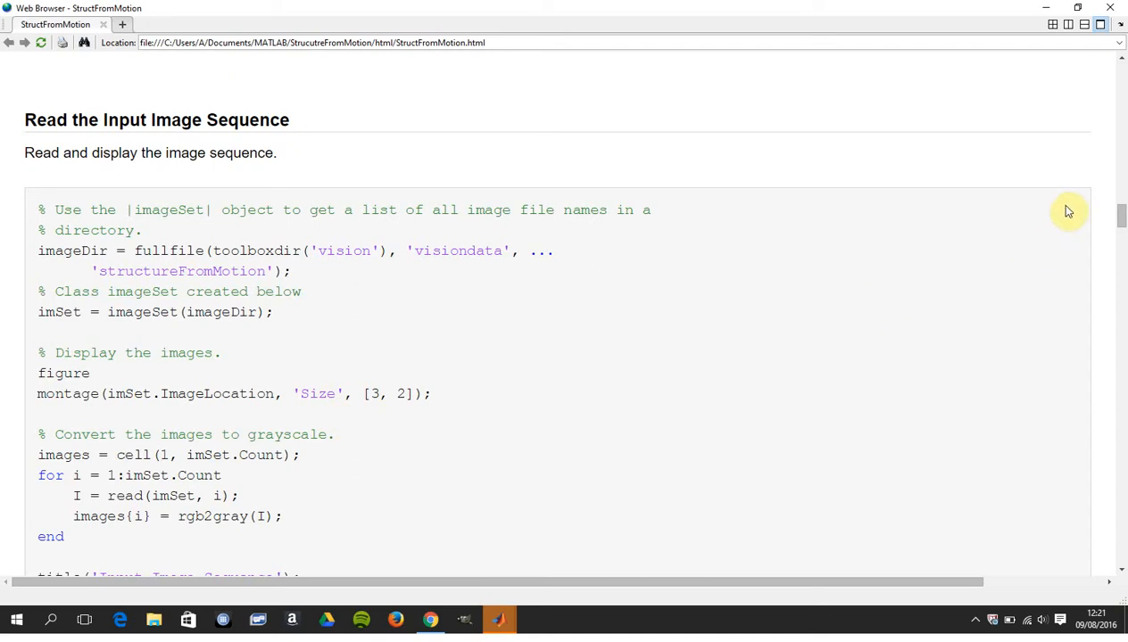
scroll("down", 3)
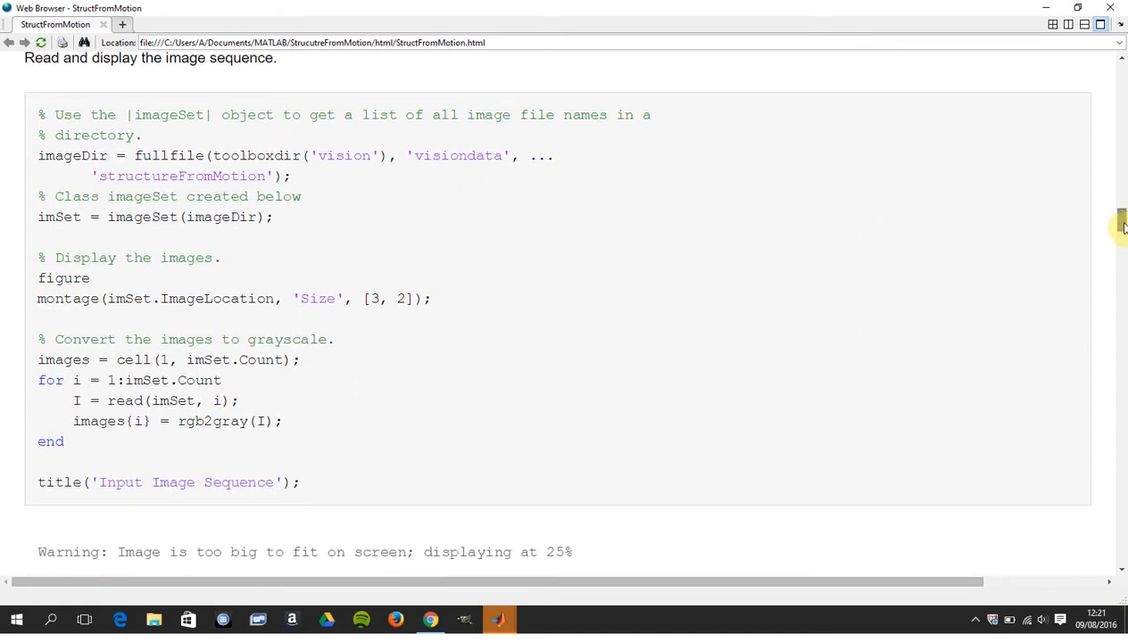
mouse_move(724, 364)
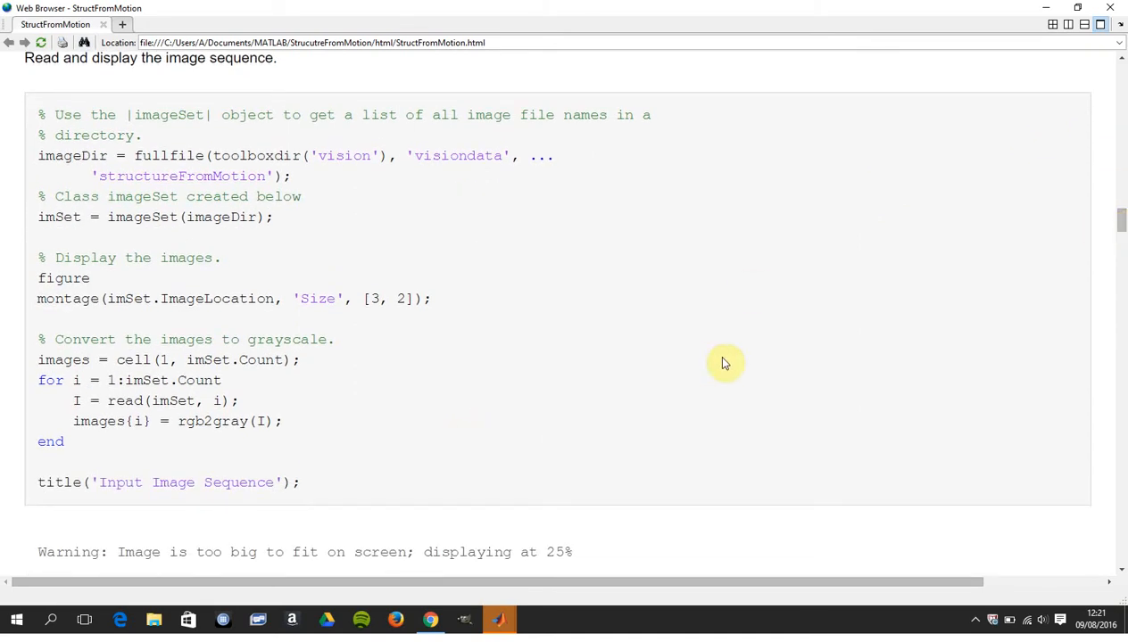
scroll("down", 3)
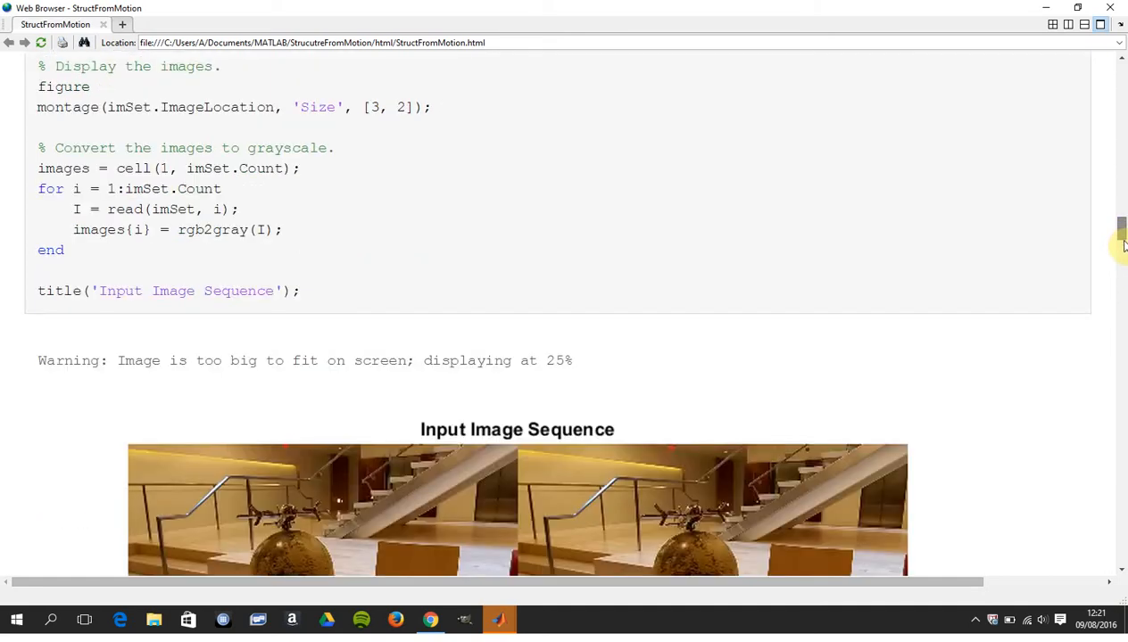
scroll("down", 3)
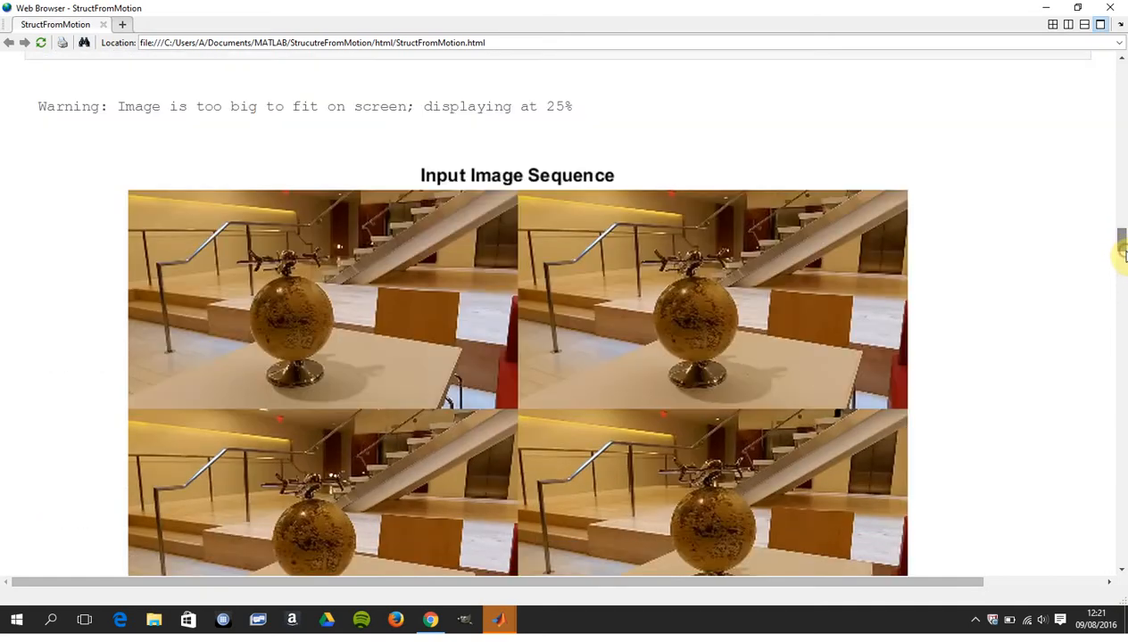
scroll("down", 3)
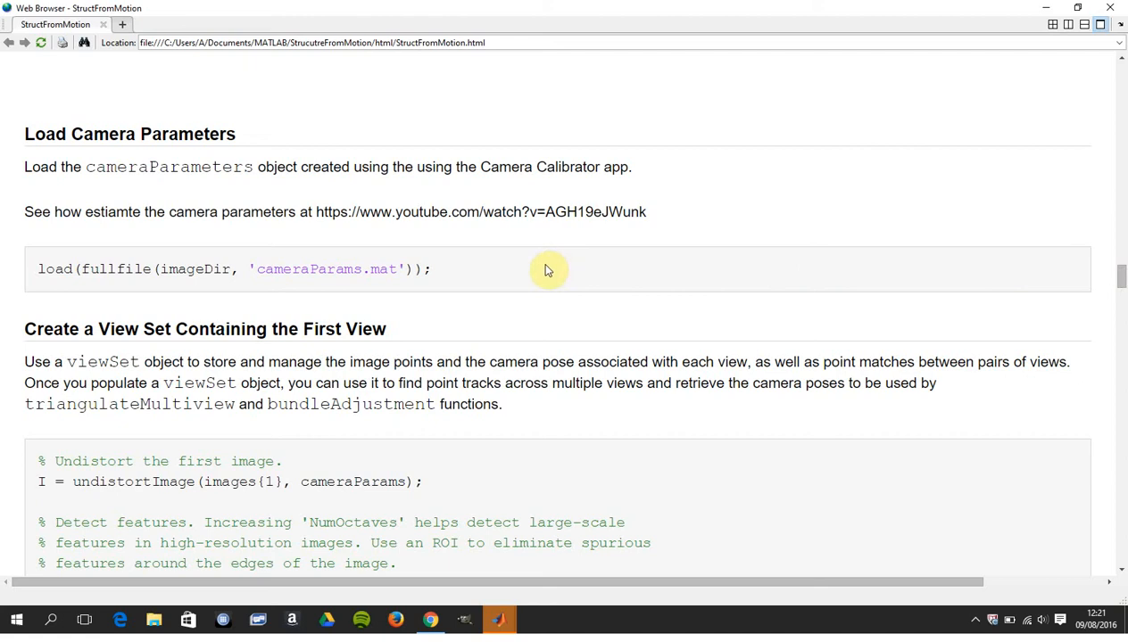
mouse_move(554, 239)
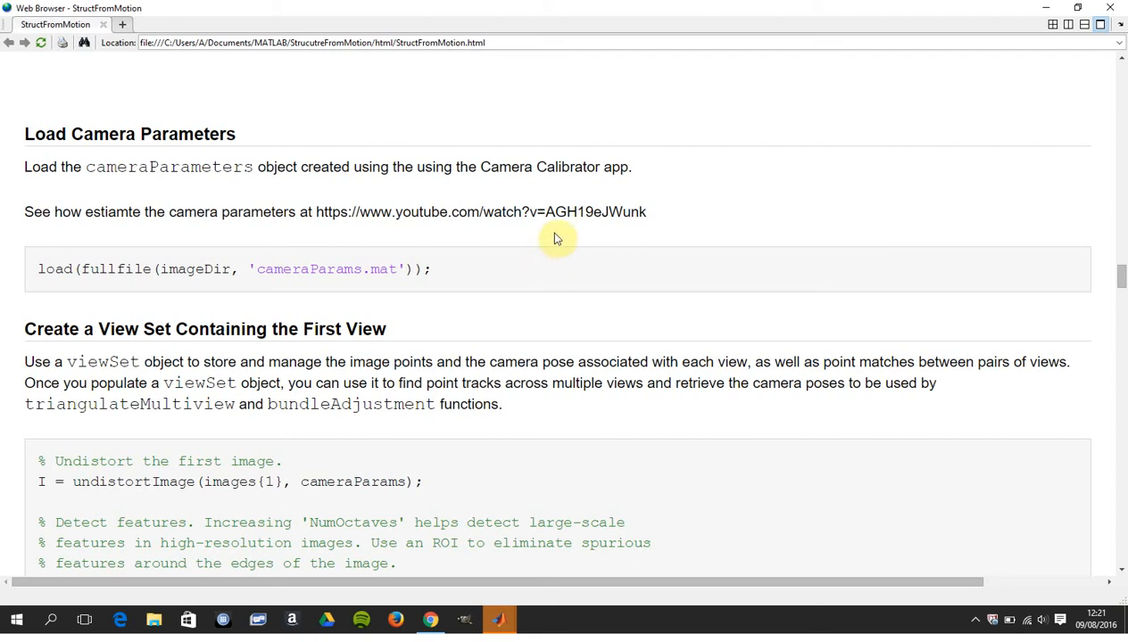
mouse_move(576, 228)
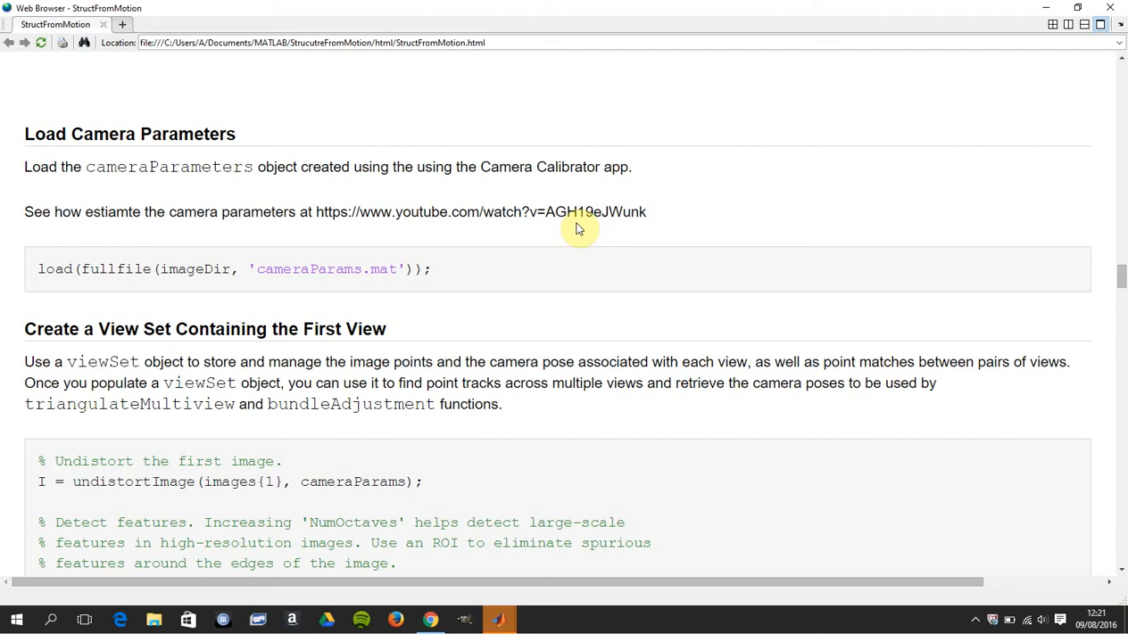
mouse_move(528, 260)
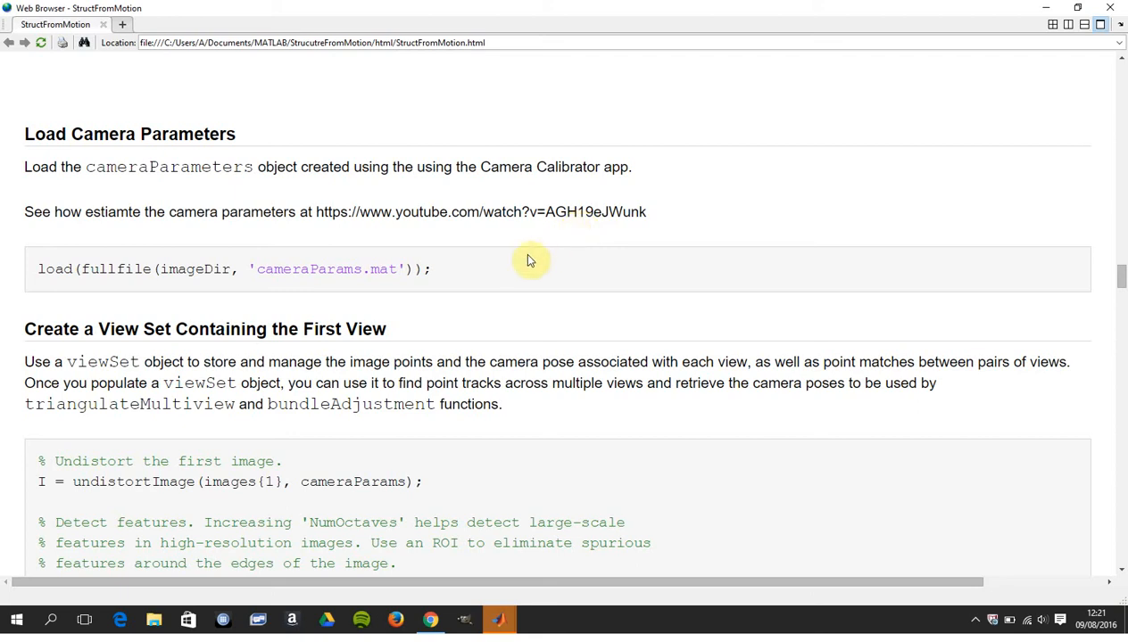
mouse_move(521, 267)
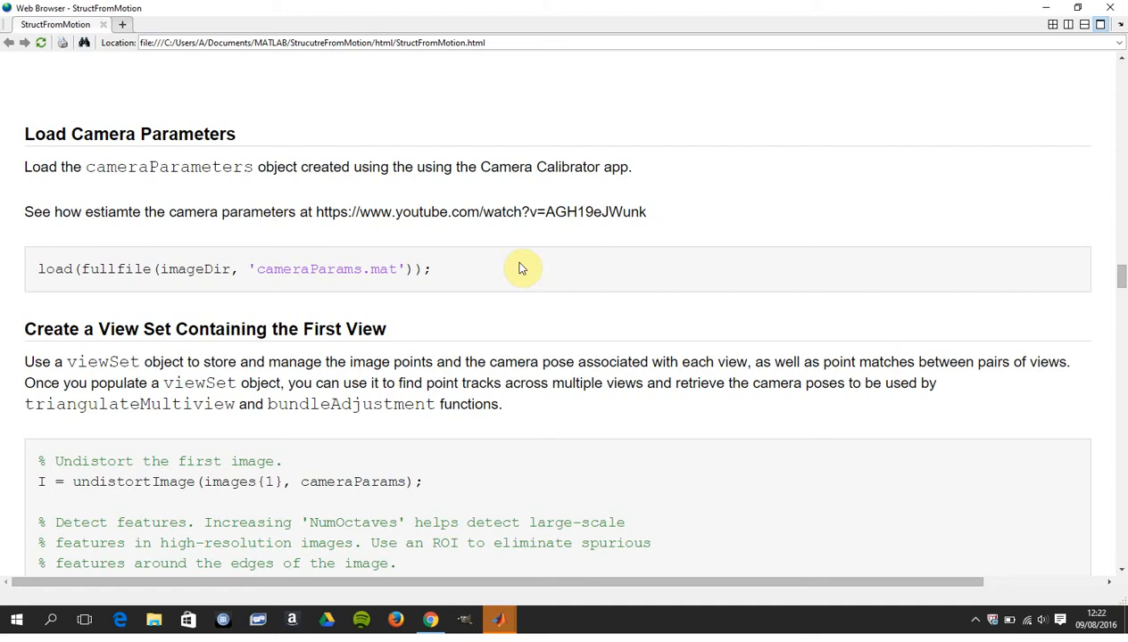
mouse_move(527, 271)
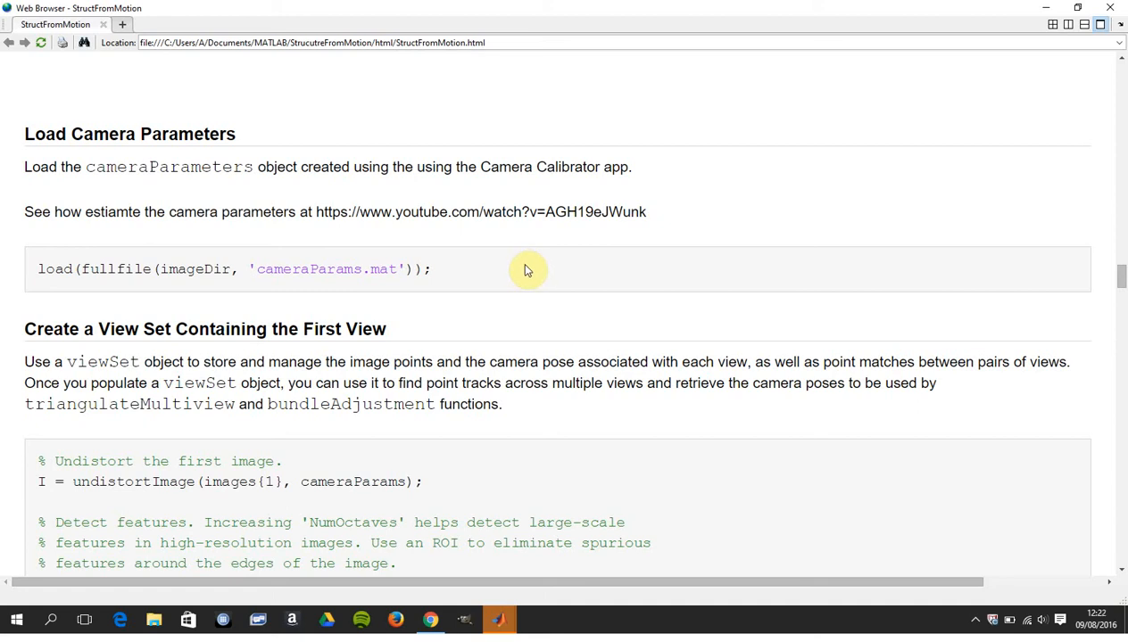
mouse_move(1120, 282)
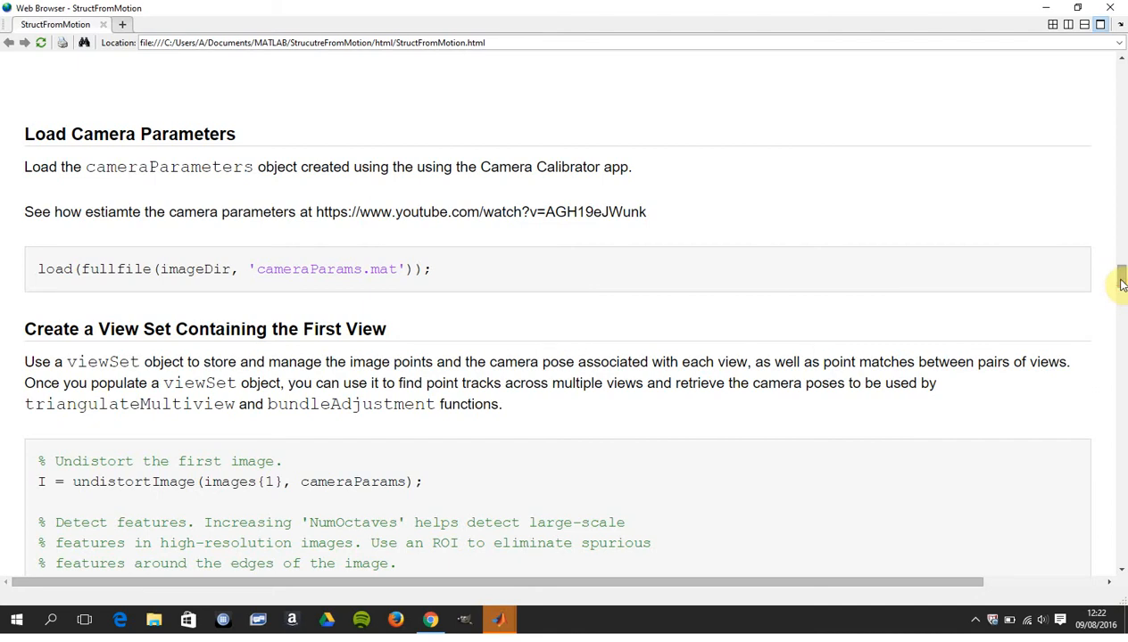
scroll("down", 3)
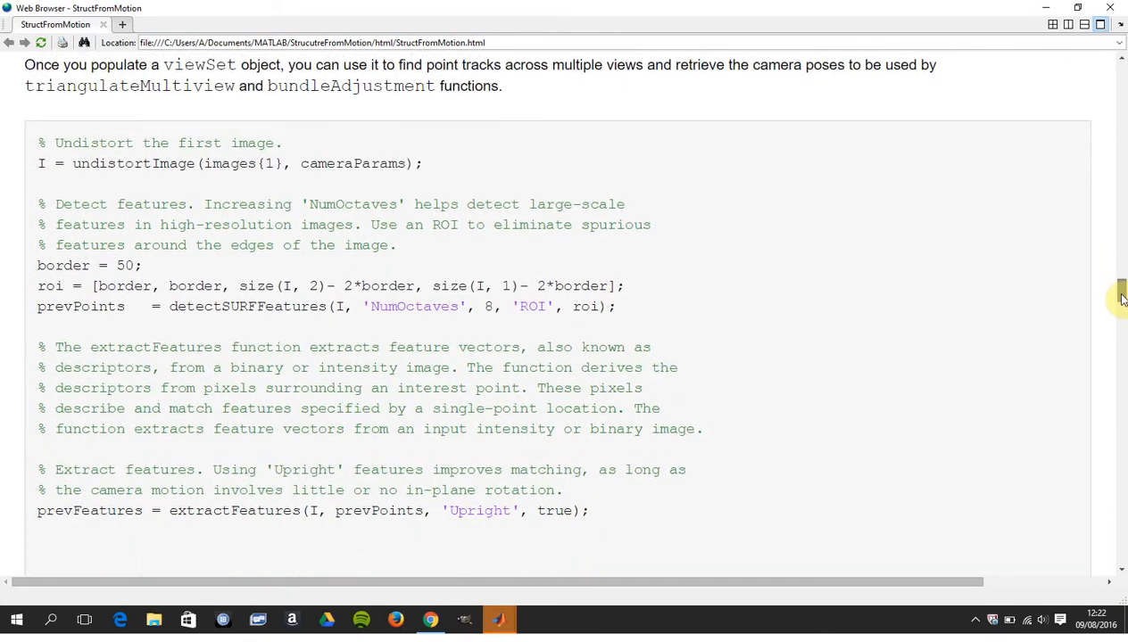
scroll("down", 3)
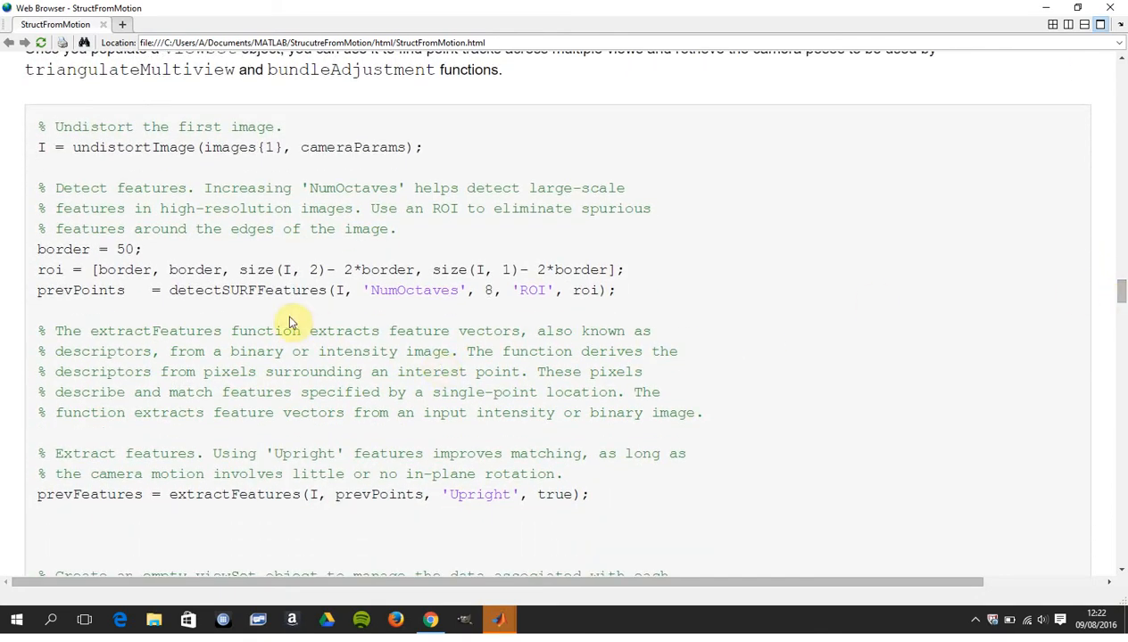
mouse_move(733, 300)
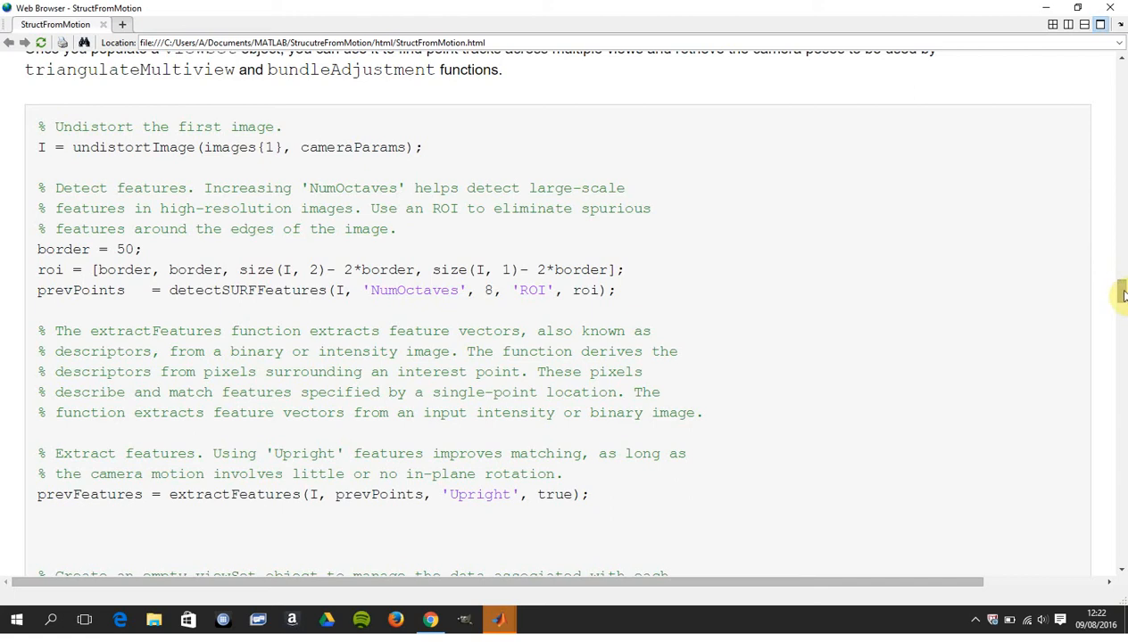
scroll("down", 3)
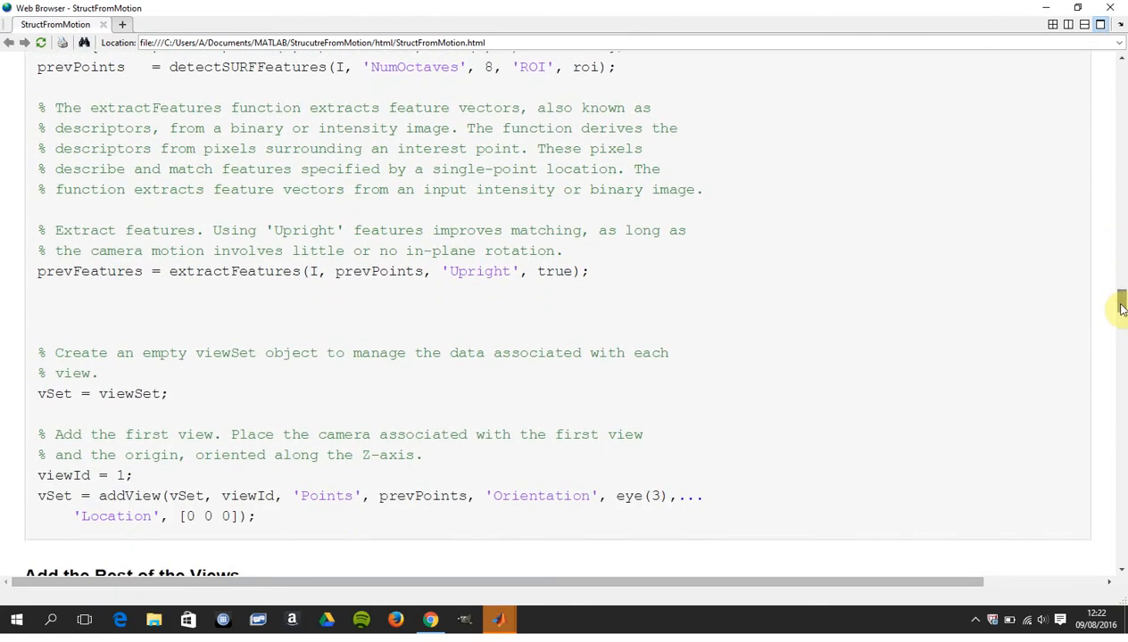
scroll("down", 3)
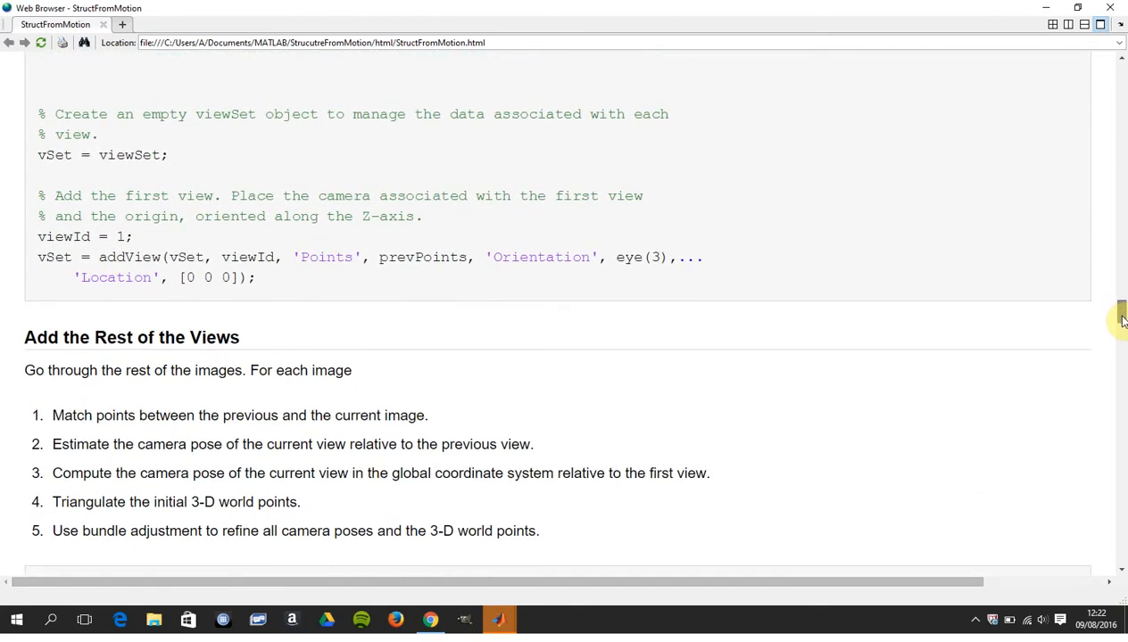
scroll("down", 3)
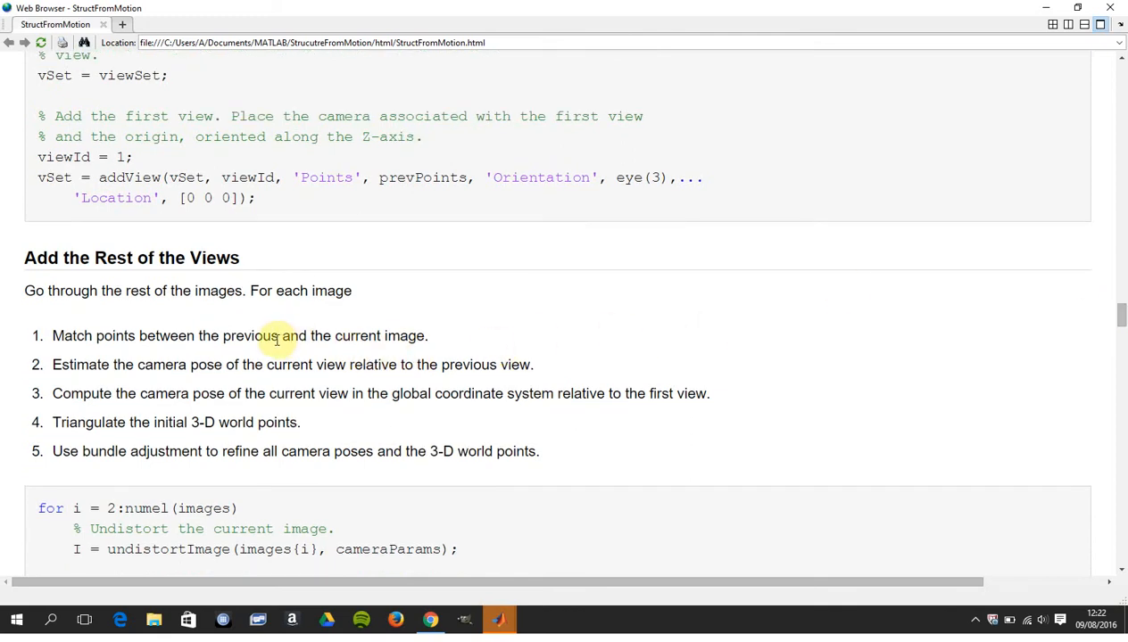
mouse_move(321, 335)
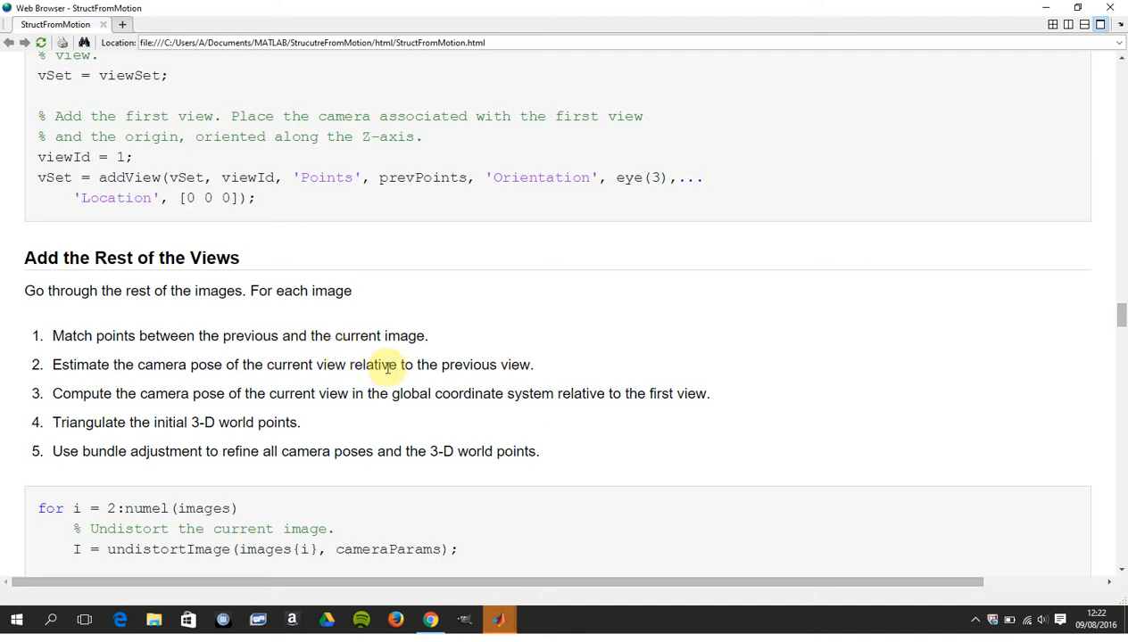
mouse_move(407, 378)
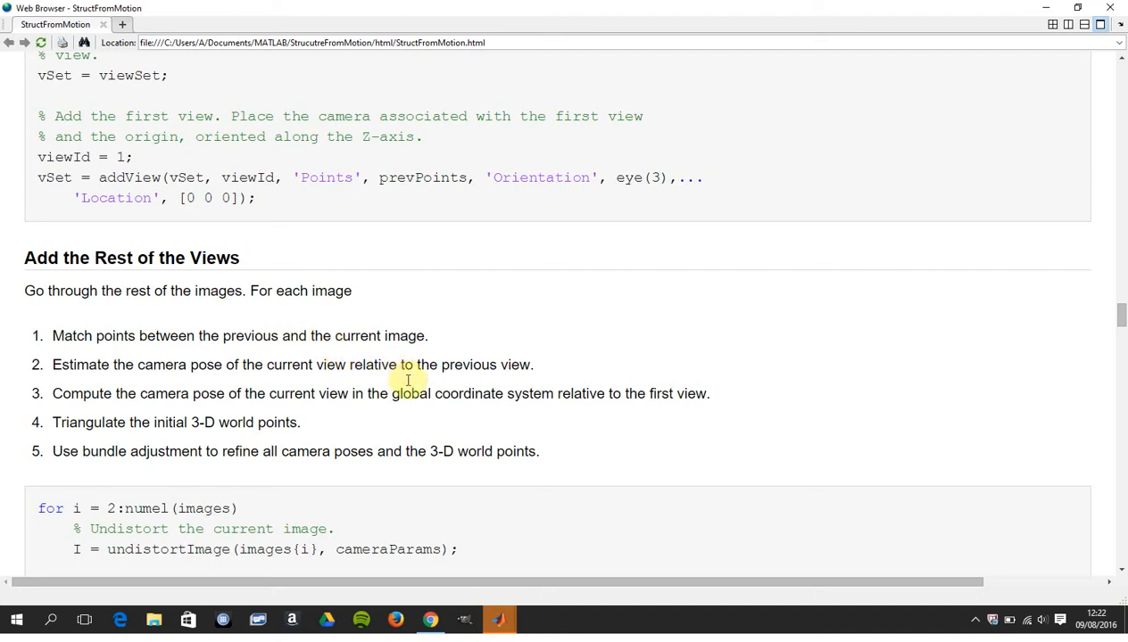
mouse_move(417, 392)
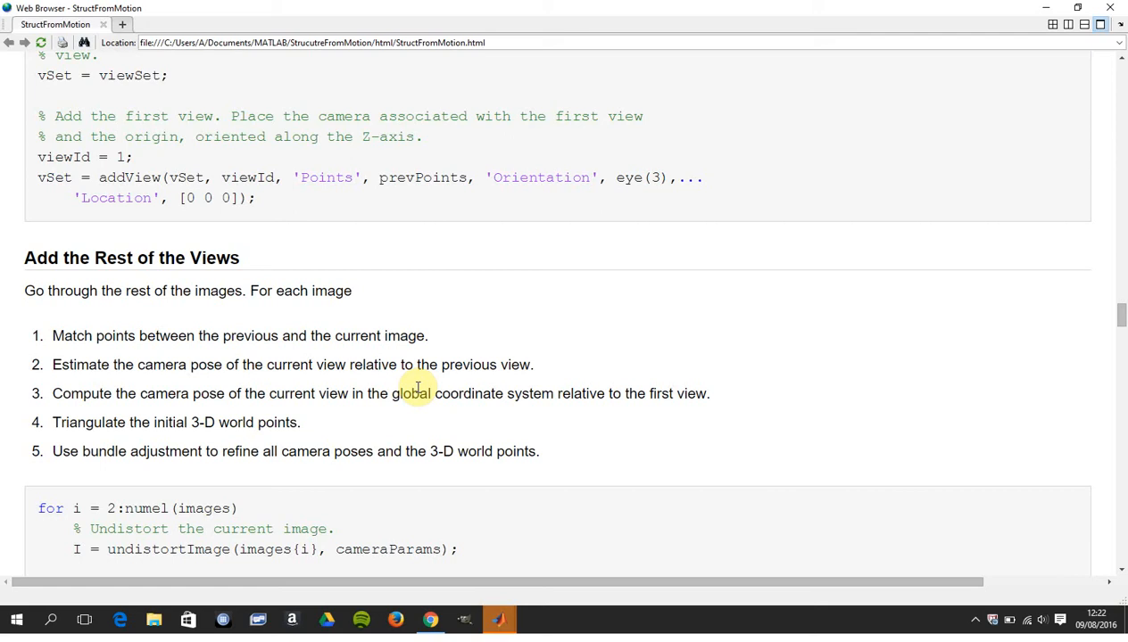
mouse_move(1121, 336)
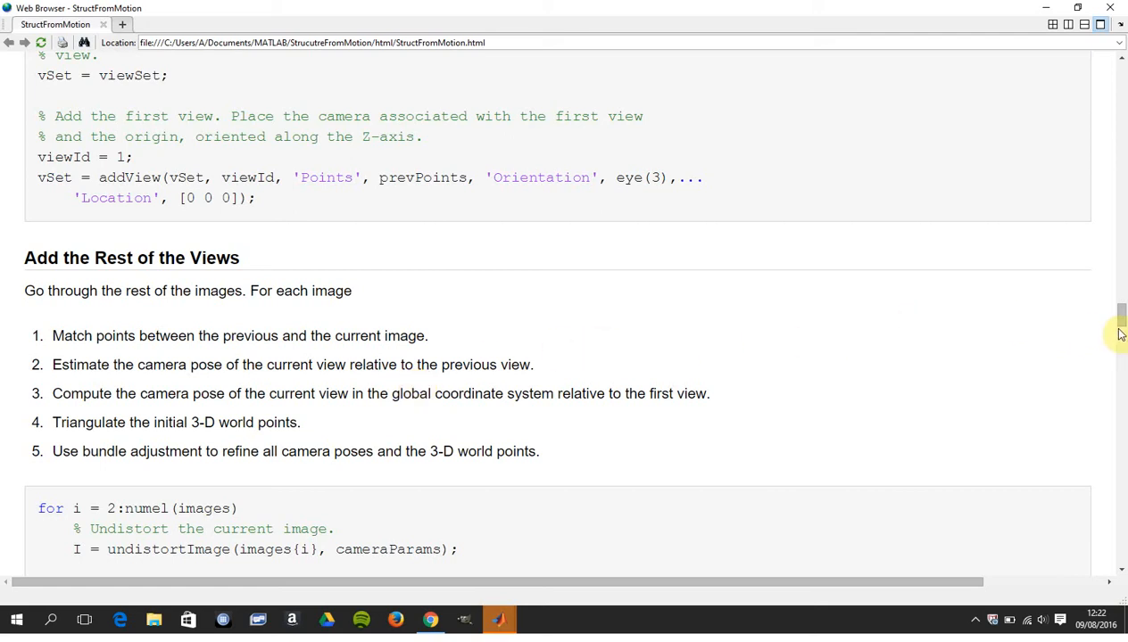
scroll("down", 3)
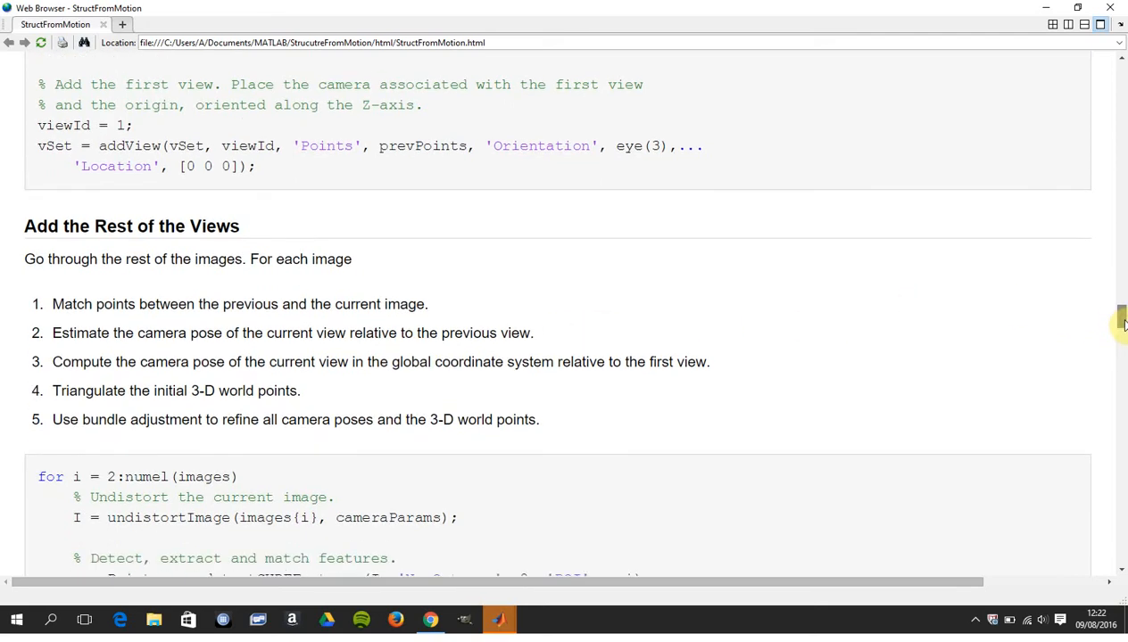
scroll("down", 3)
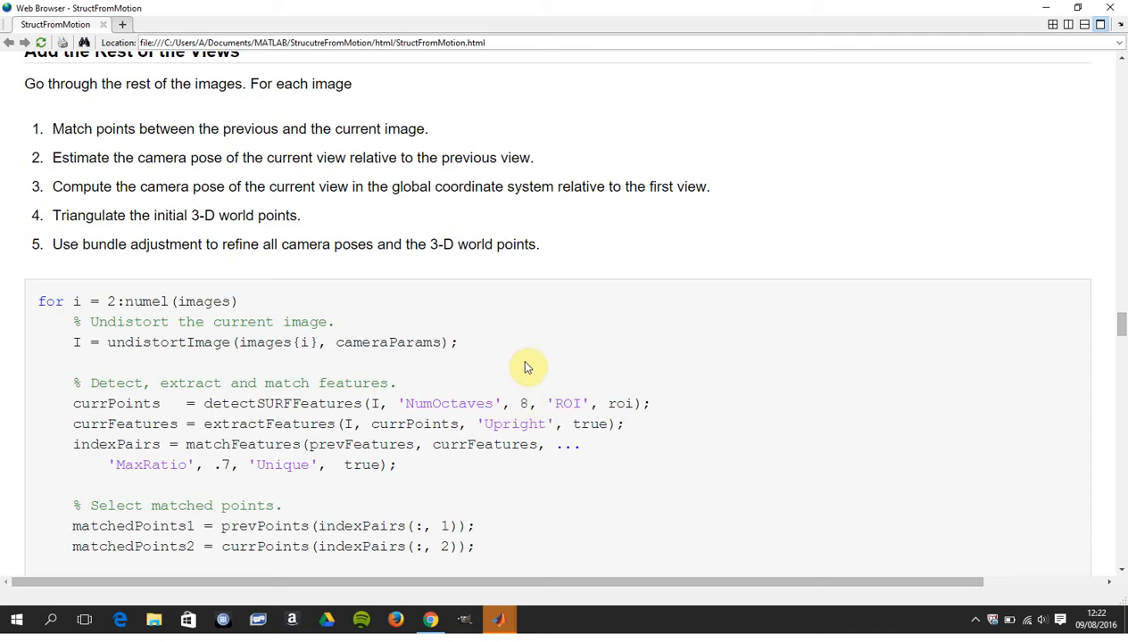
mouse_move(821, 375)
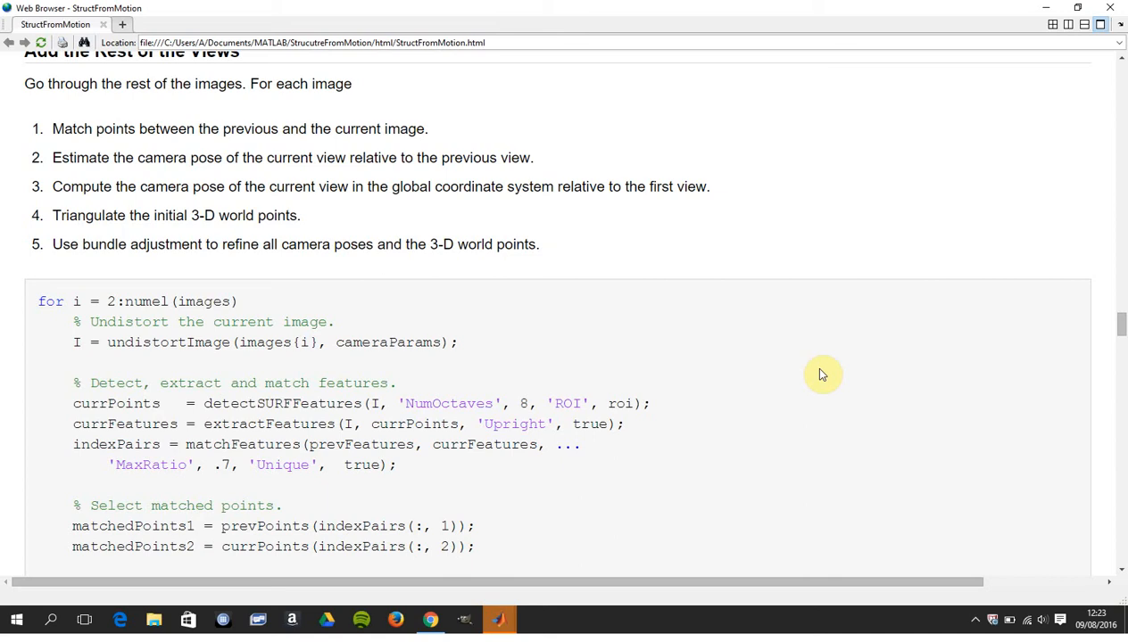
mouse_move(1120, 325)
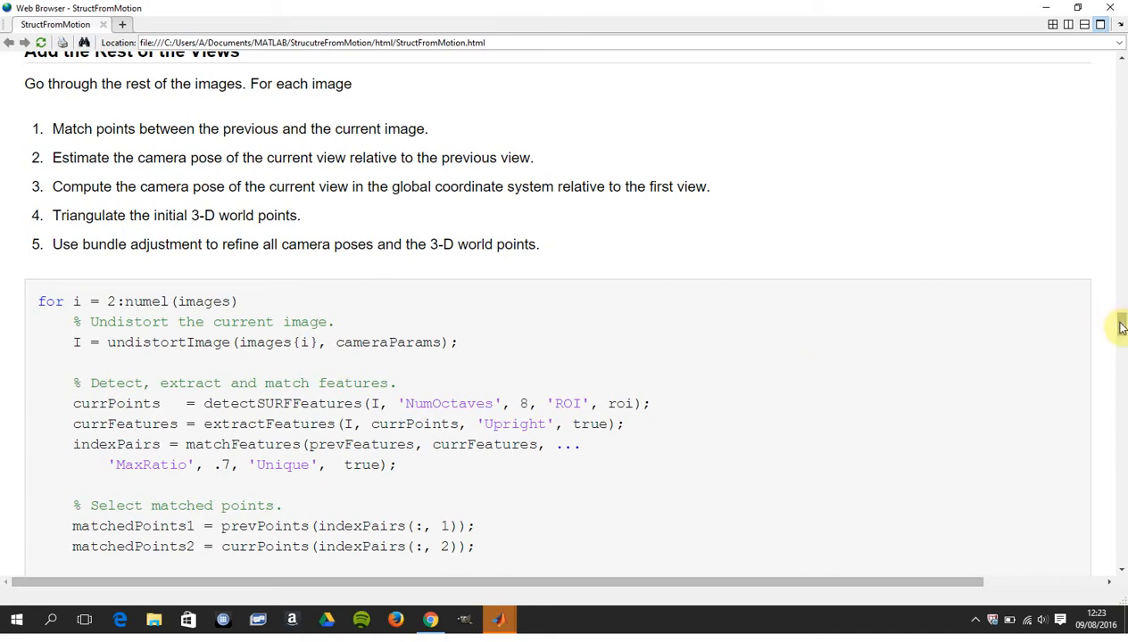
scroll("down", 3)
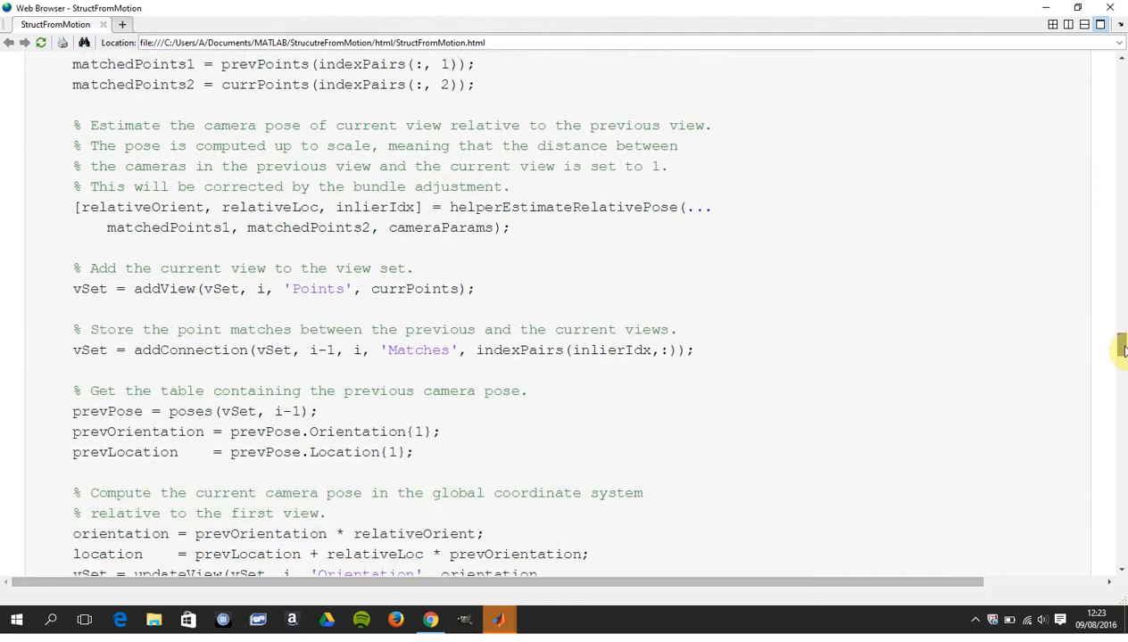
scroll("down", 3)
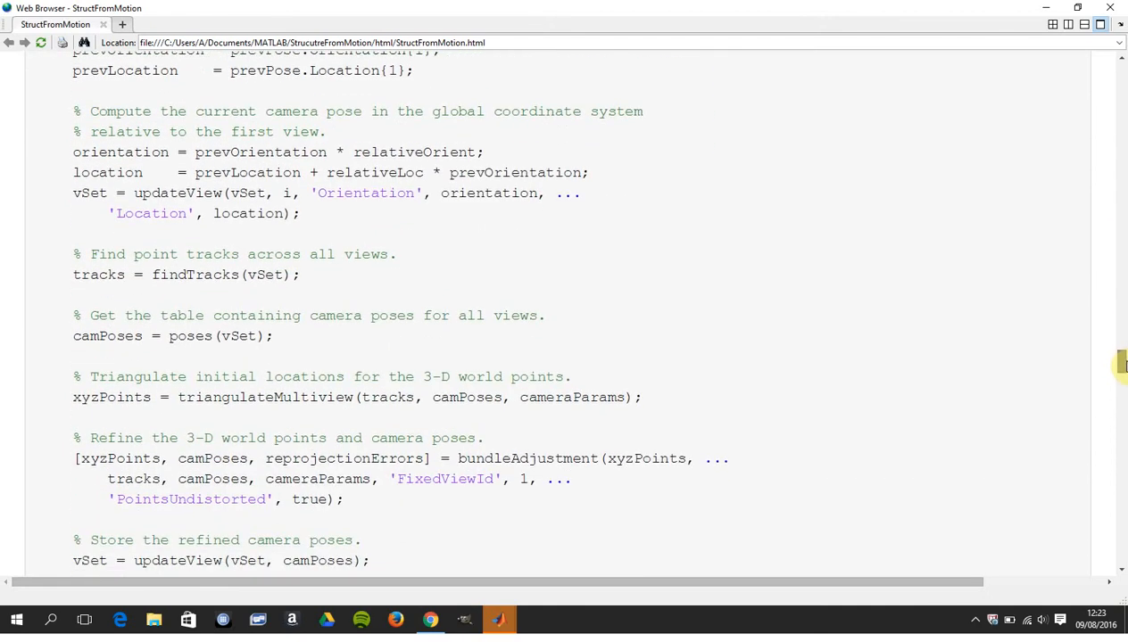
scroll("down", 3)
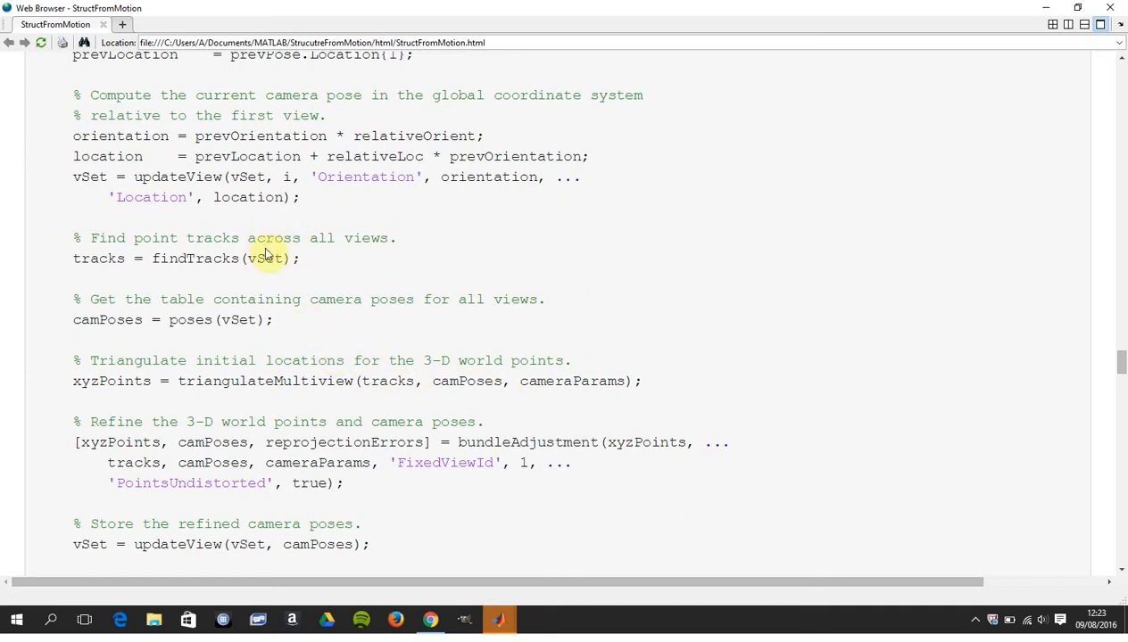
mouse_move(239, 340)
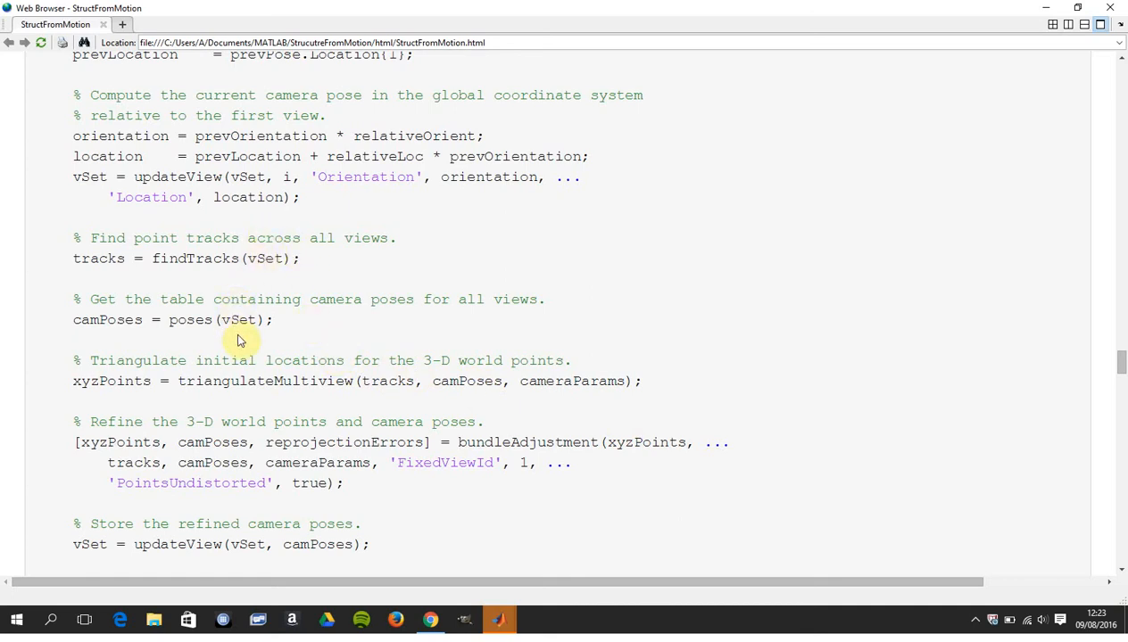
mouse_move(378, 392)
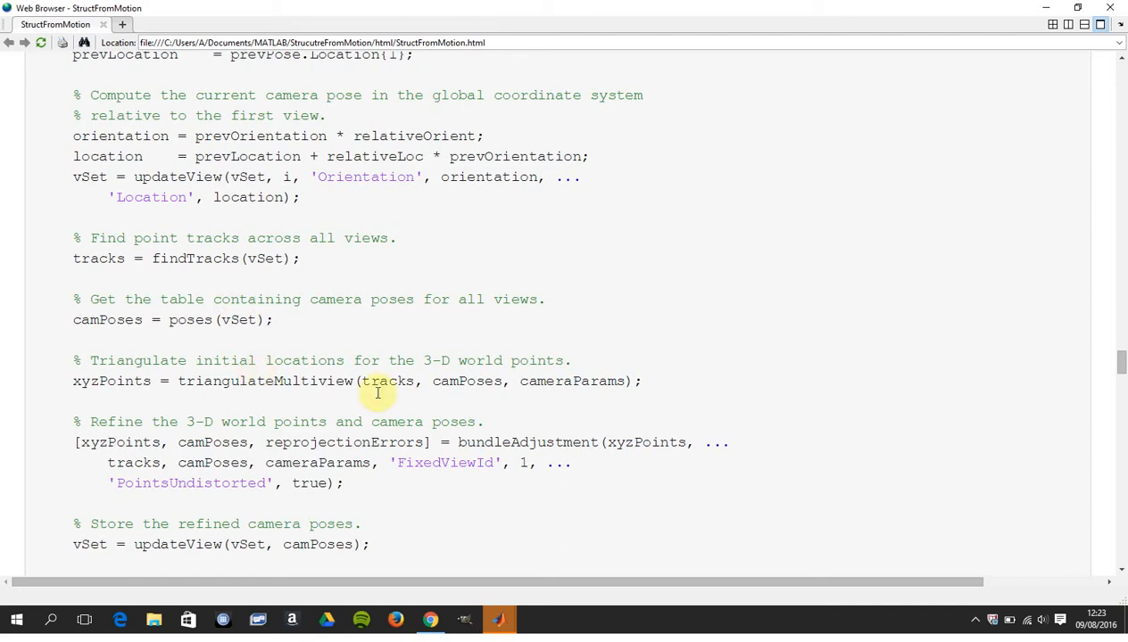
mouse_move(582, 460)
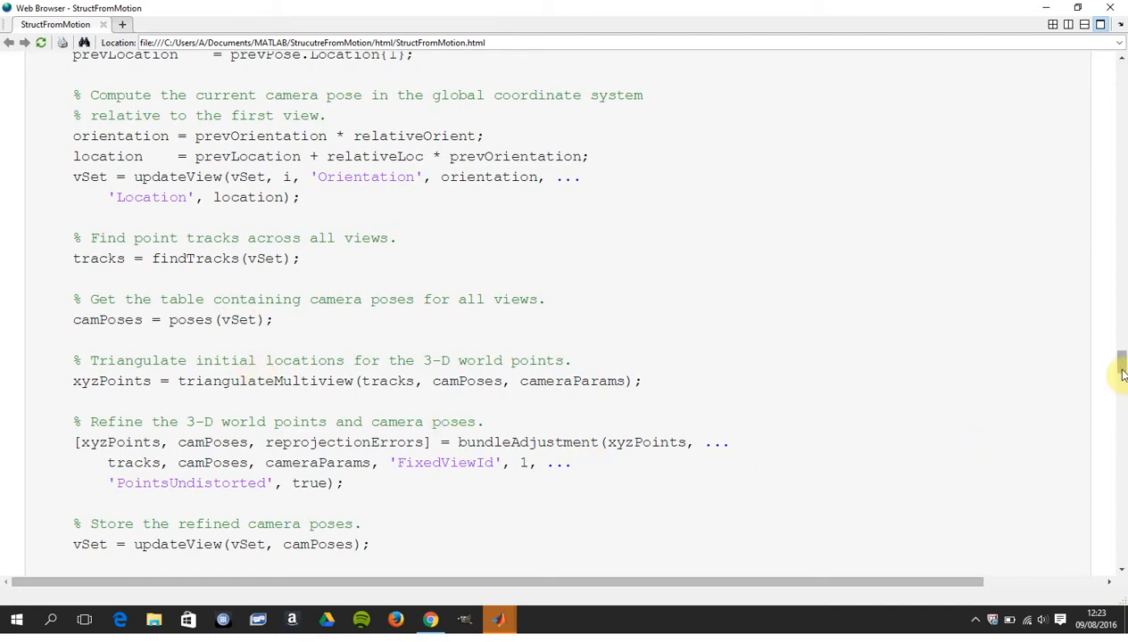
scroll("down", 3)
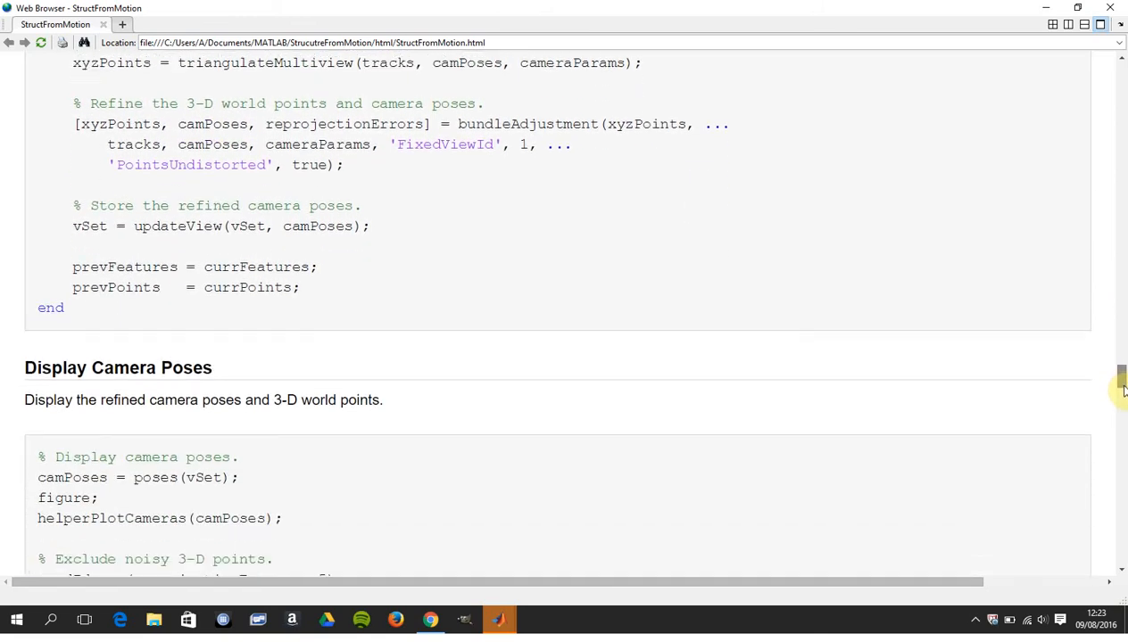
scroll("down", 3)
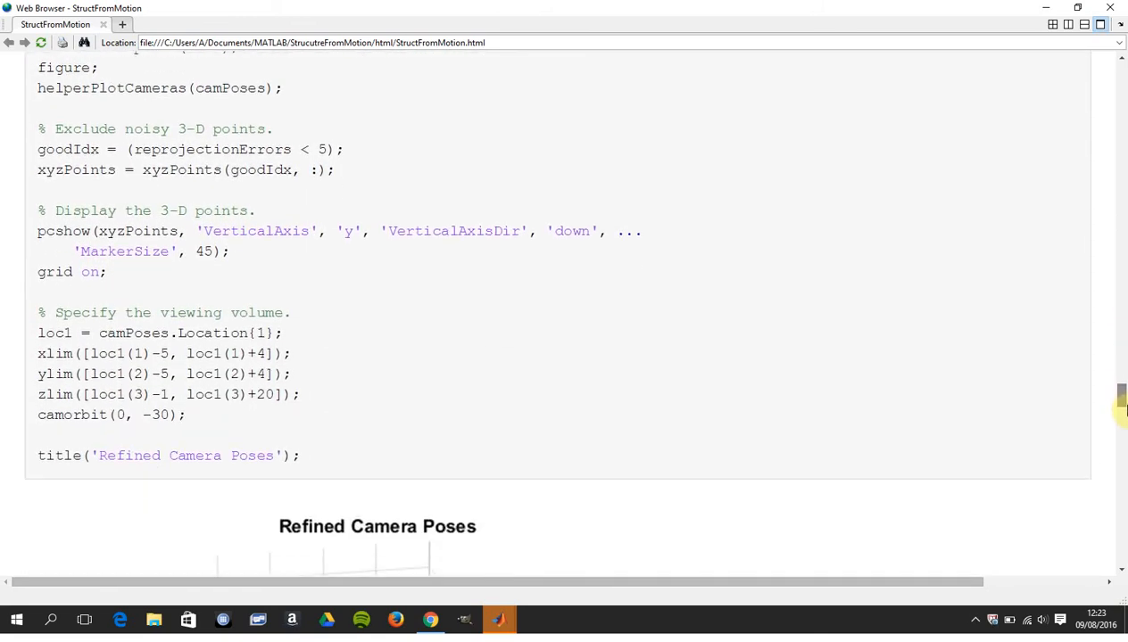
scroll("down", 3)
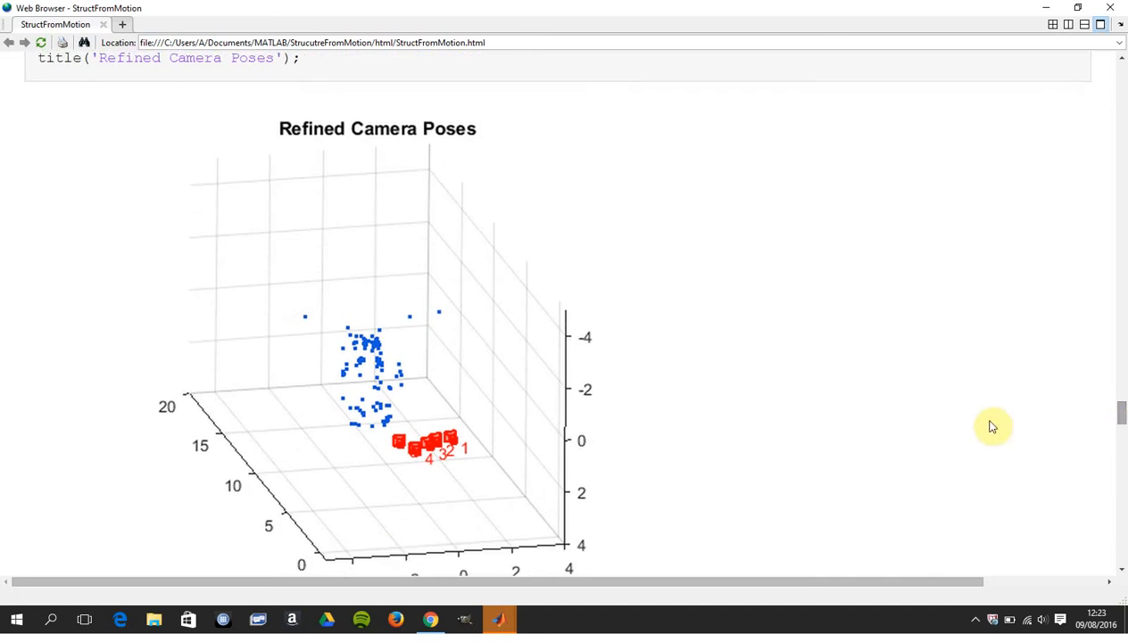
mouse_move(473, 450)
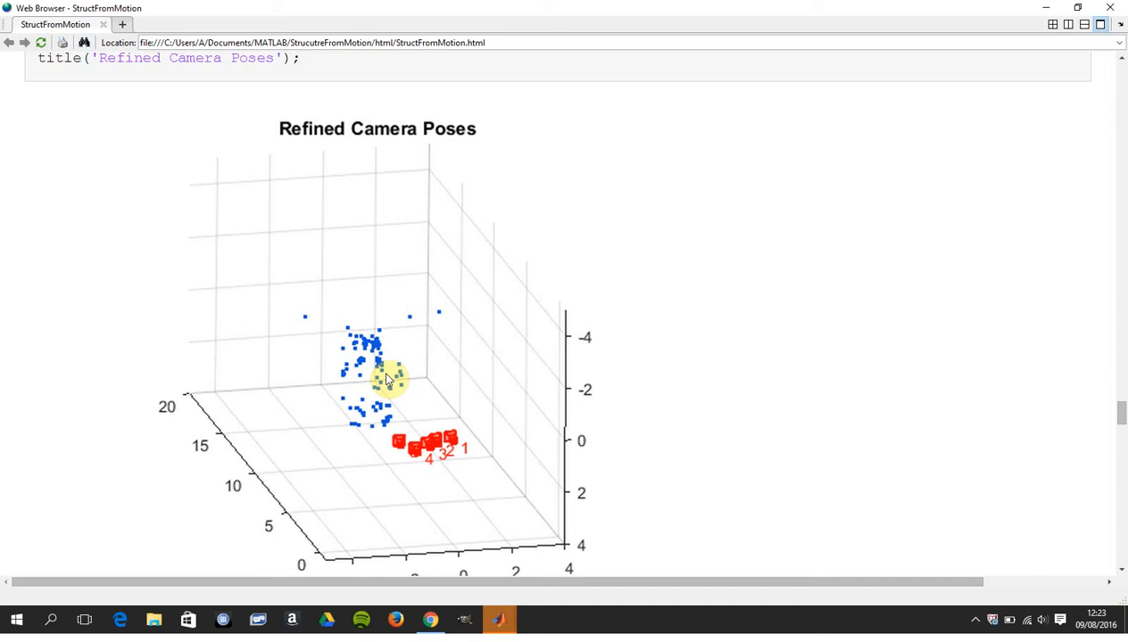
mouse_move(1122, 419)
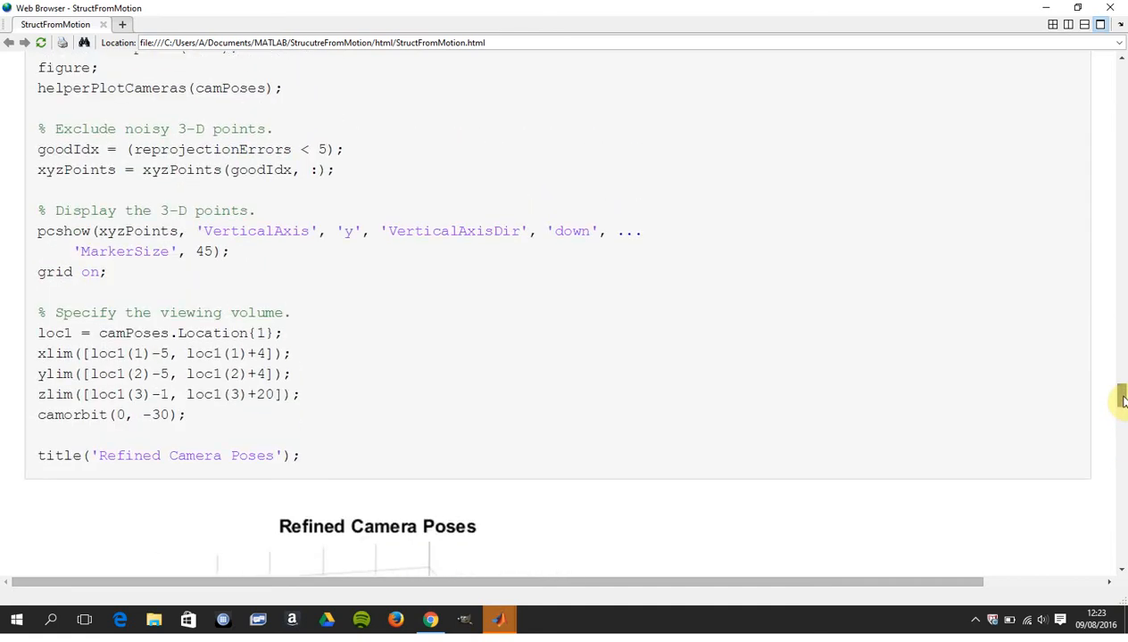
scroll("down", 3)
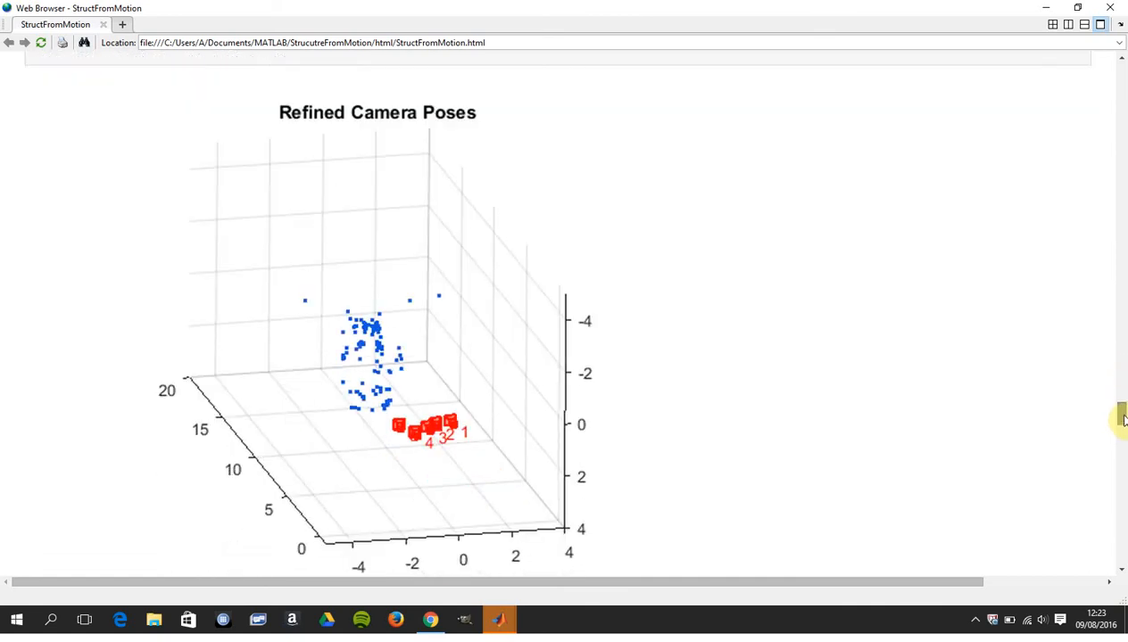
scroll("down", 3)
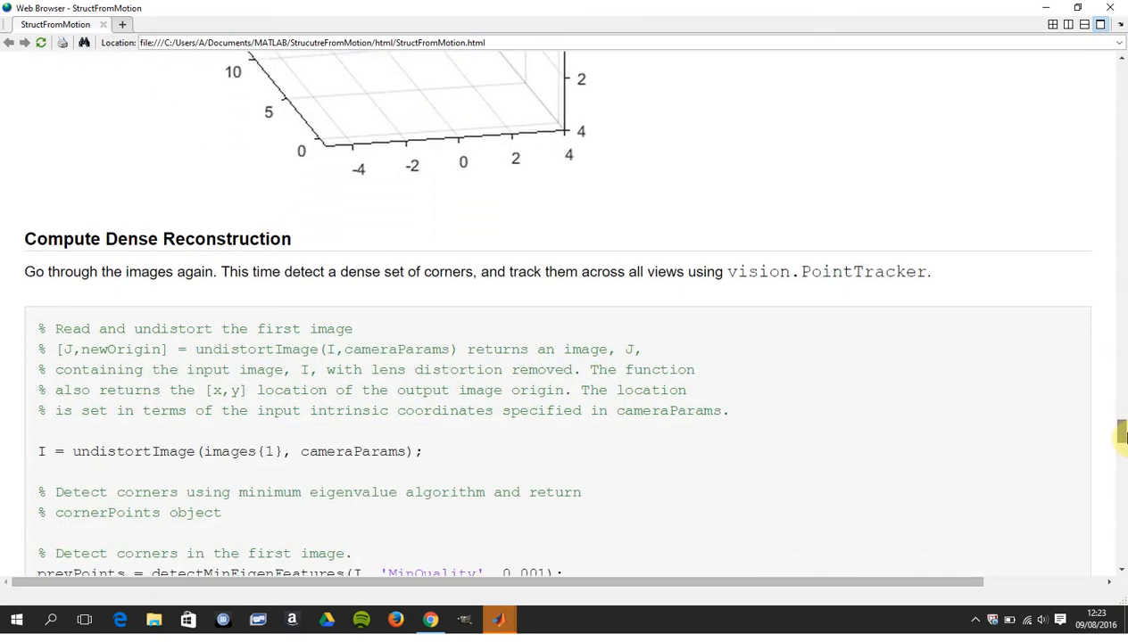
scroll("down", 3)
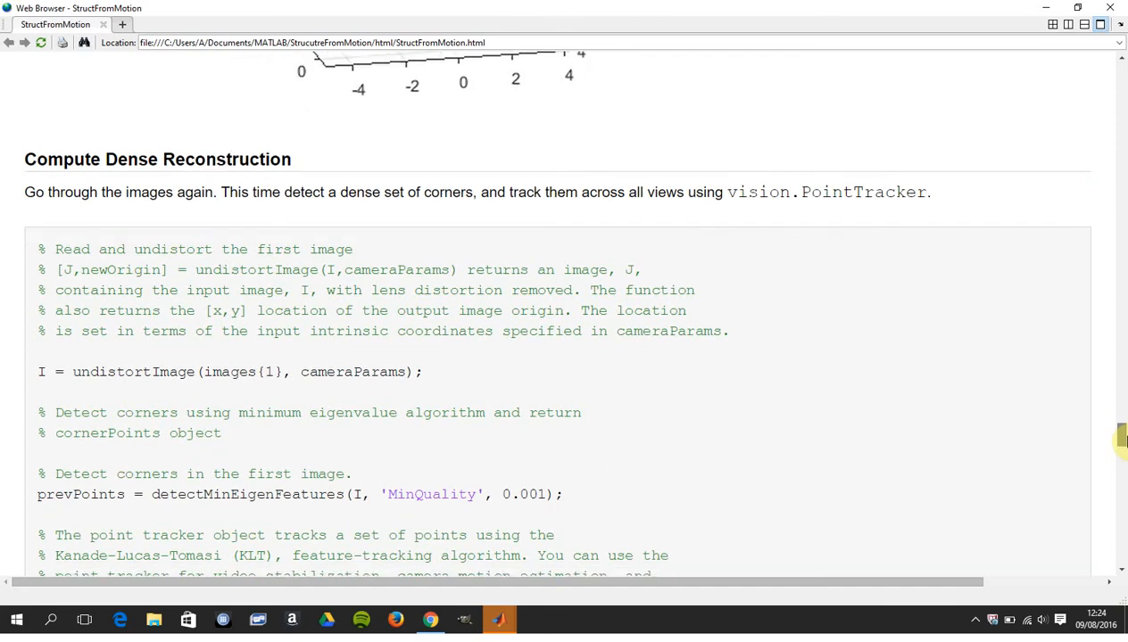
scroll("down", 3)
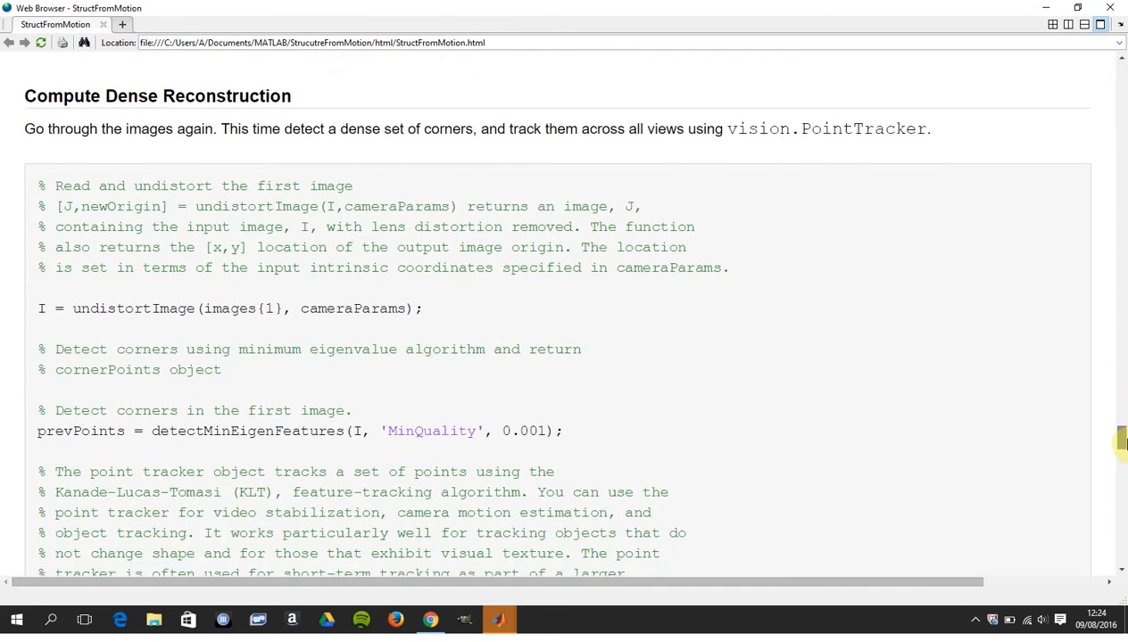
scroll("down", 3)
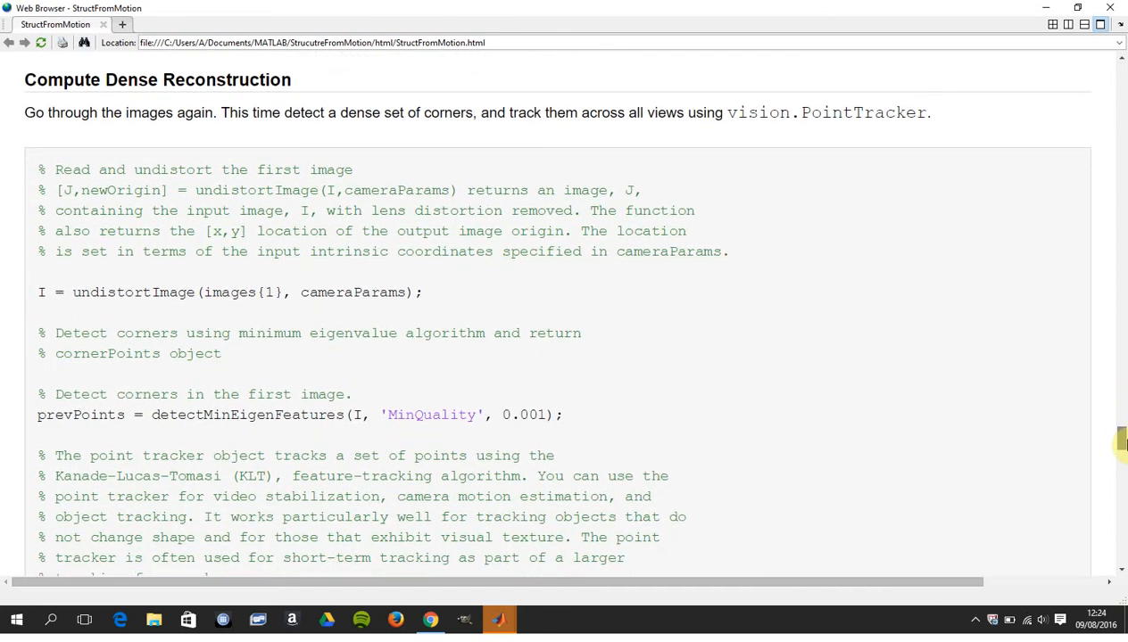
scroll("down", 3)
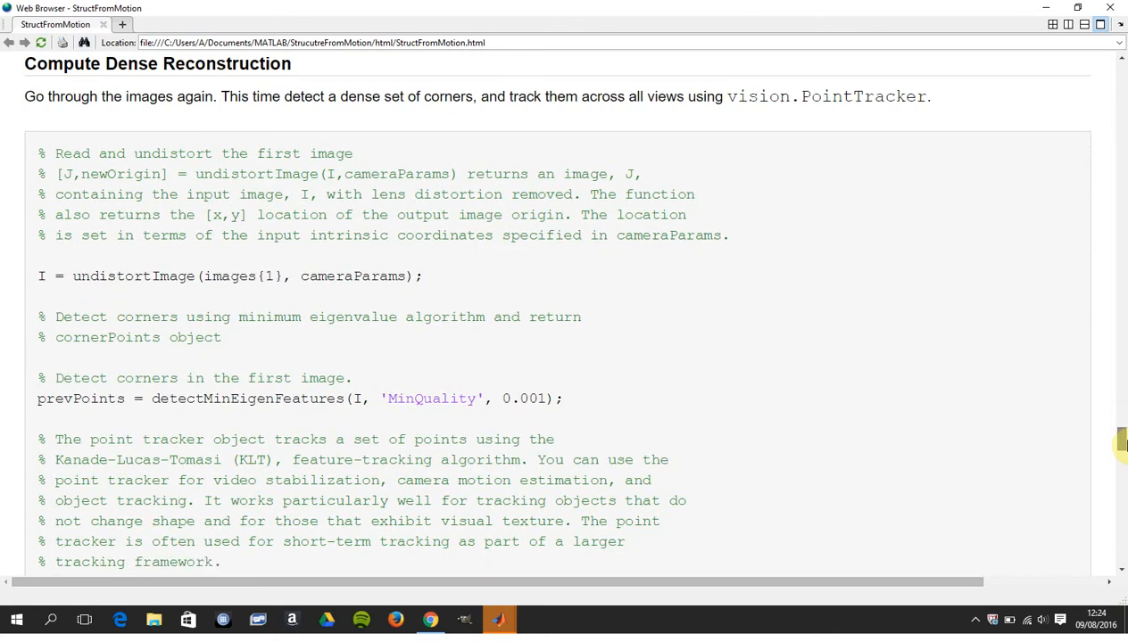
scroll("down", 3)
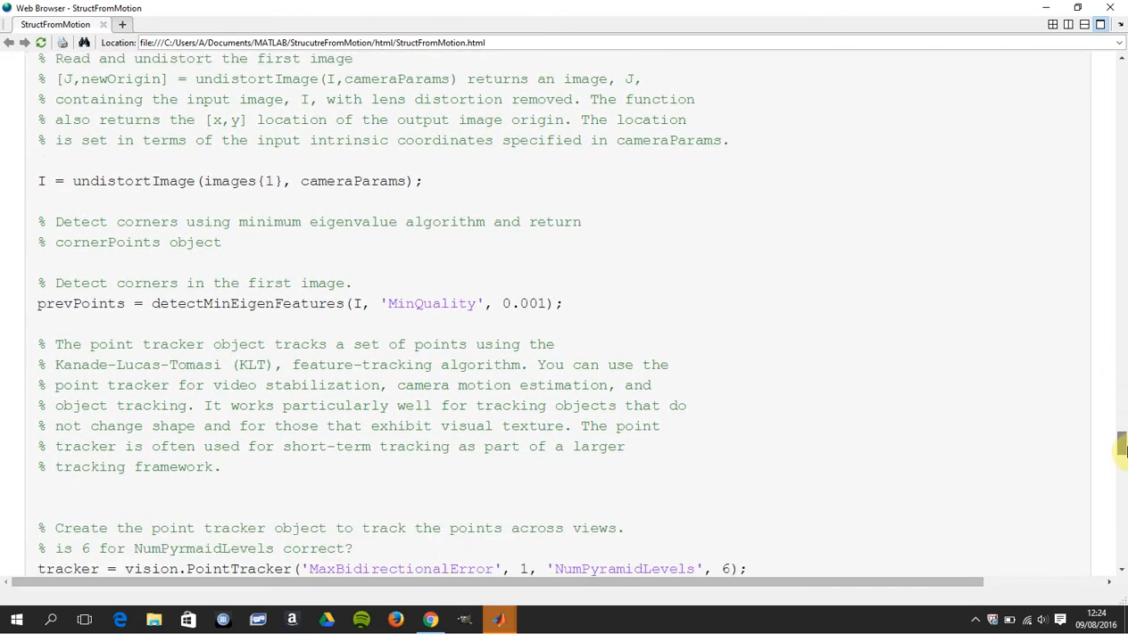
scroll("down", 3)
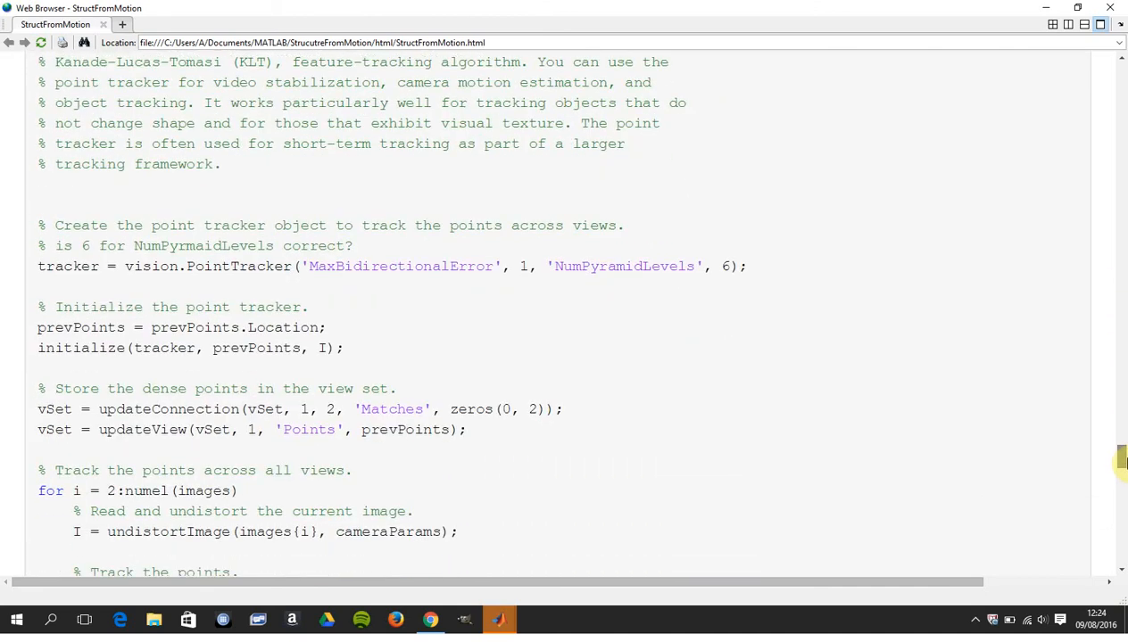
mouse_move(789, 321)
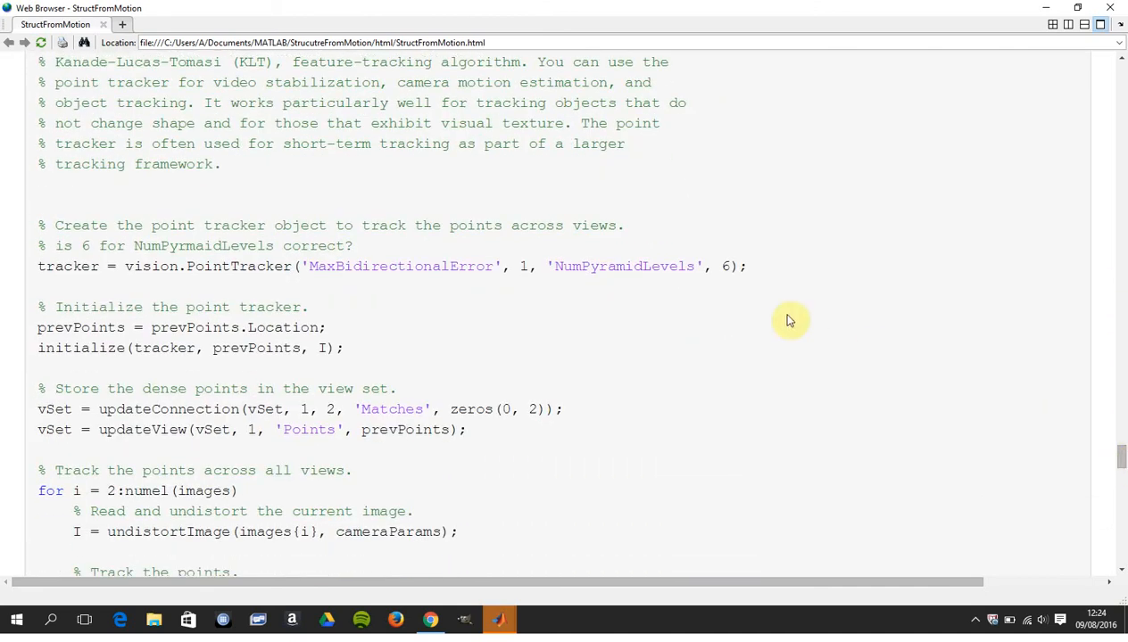
mouse_move(390, 241)
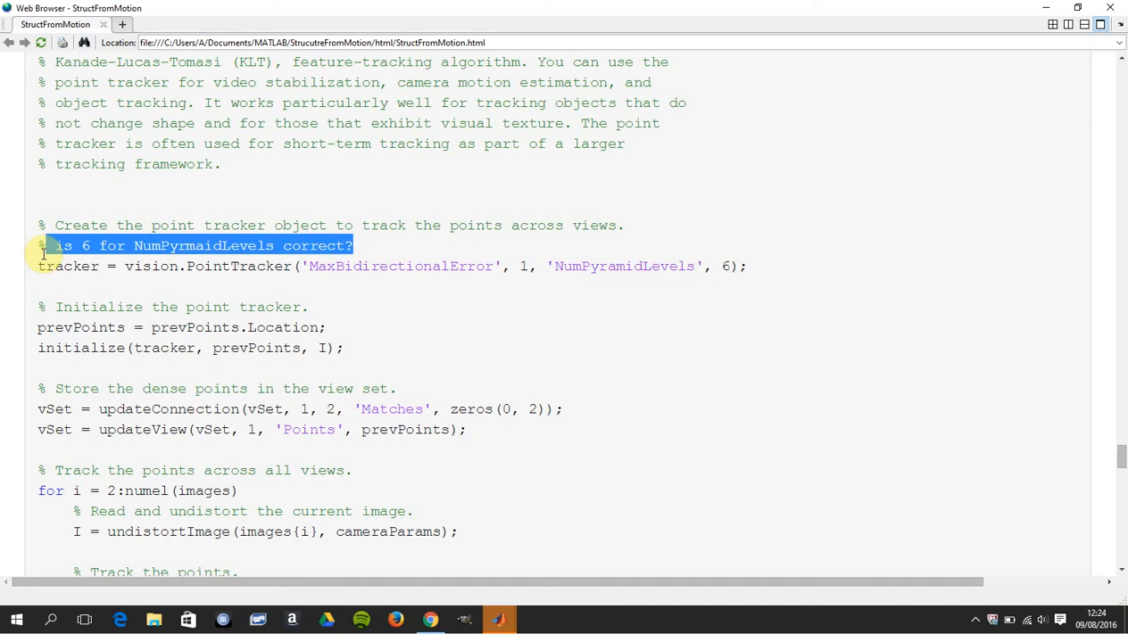
mouse_move(625, 275)
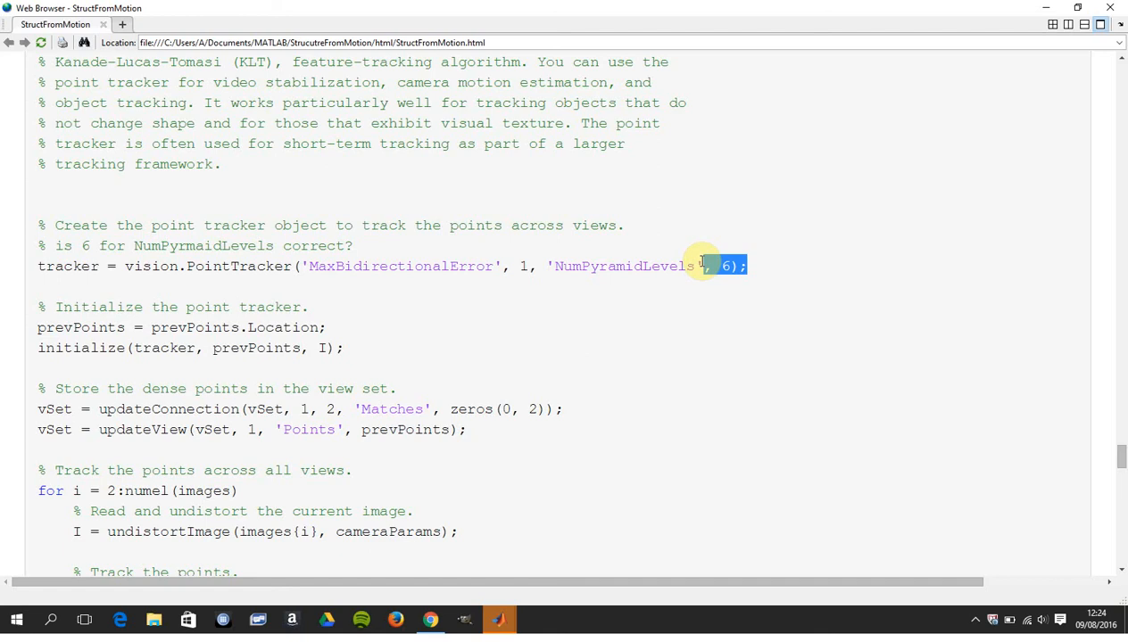
mouse_move(731, 289)
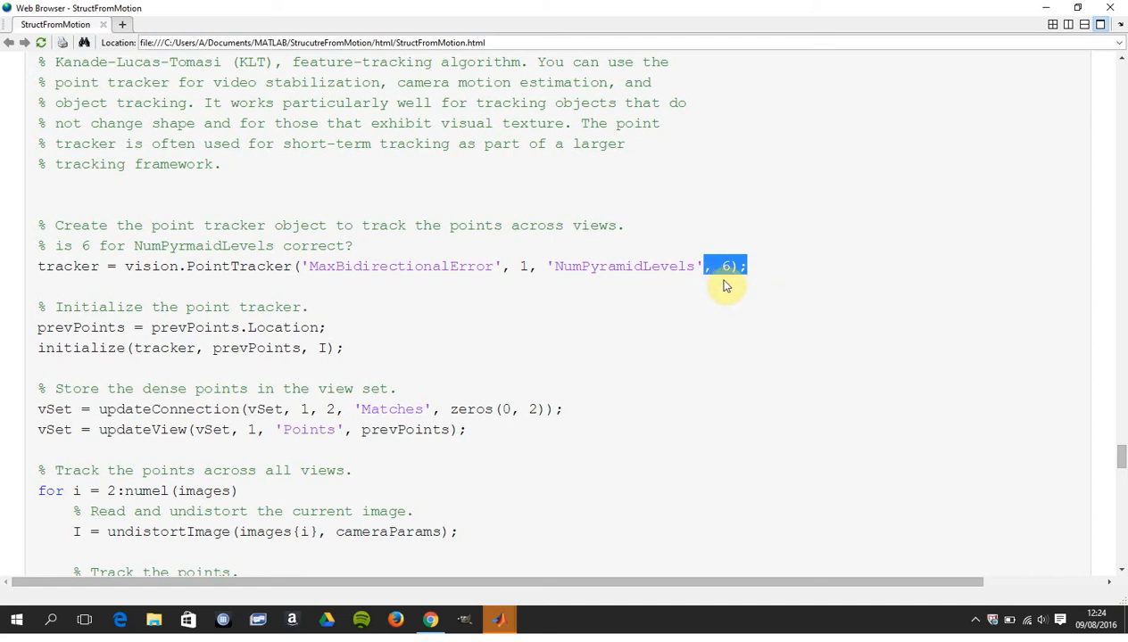
mouse_move(760, 318)
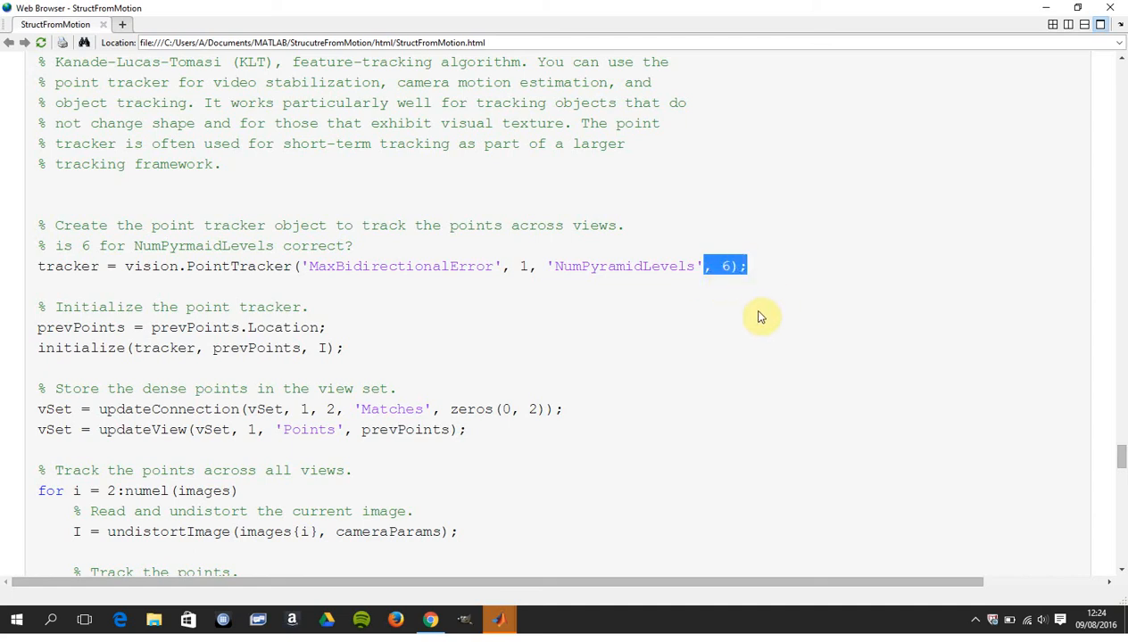
mouse_move(1024, 439)
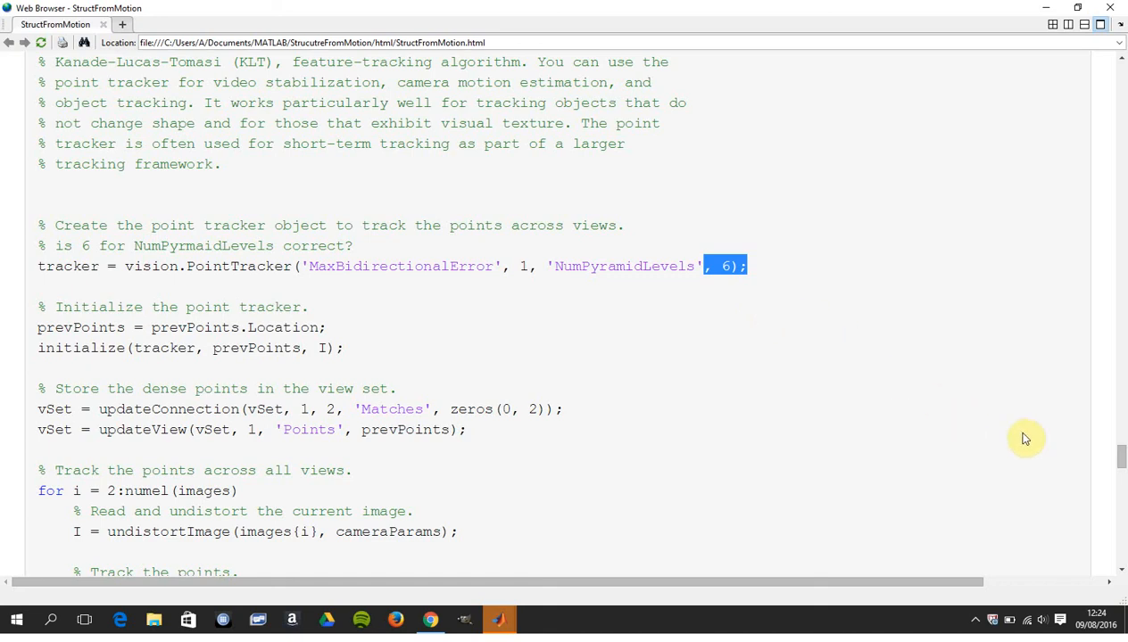
mouse_move(1122, 460)
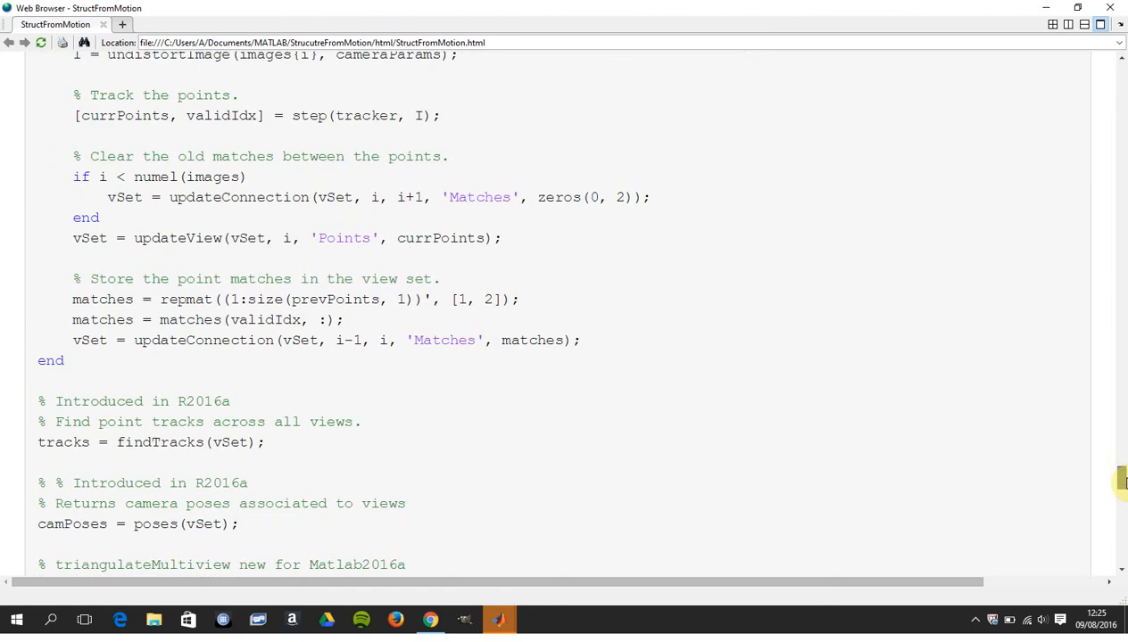
scroll("down", 3)
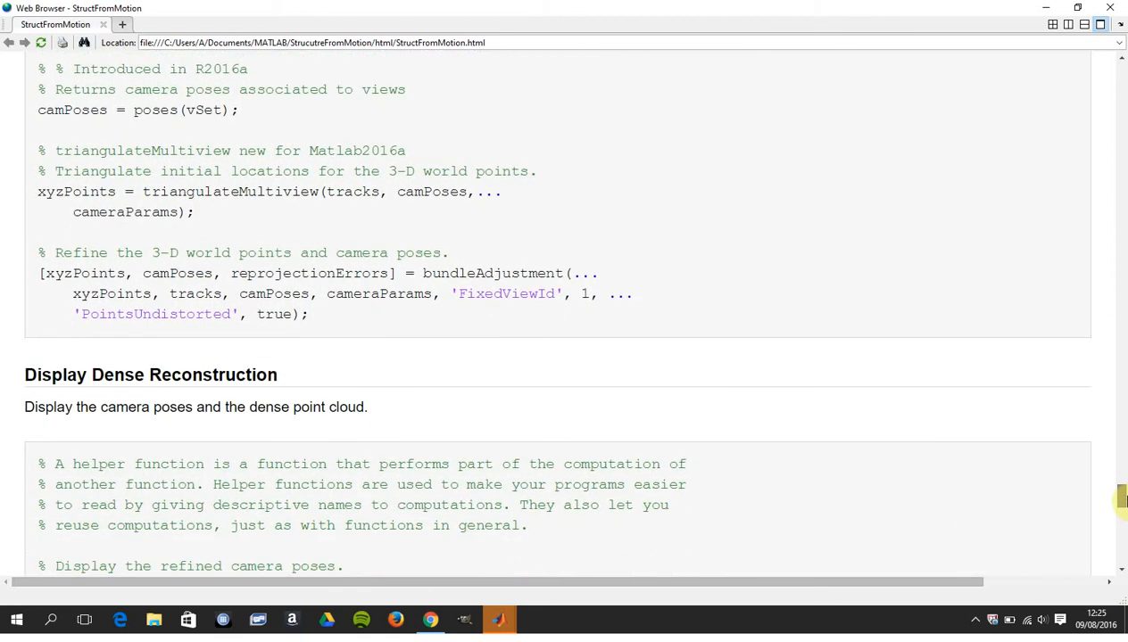
scroll("down", 3)
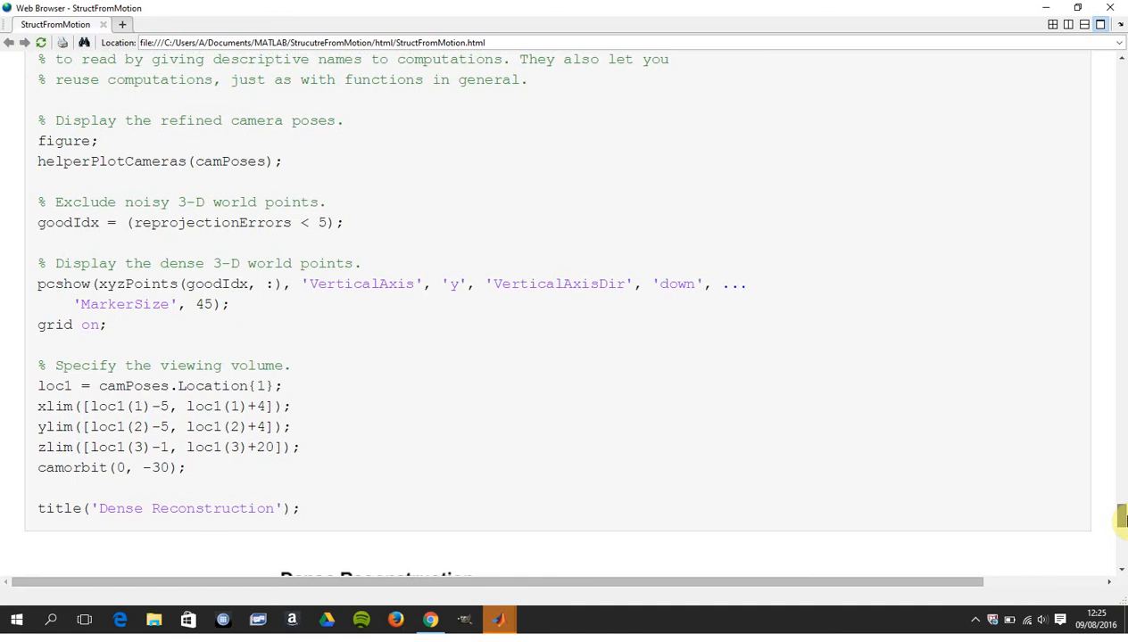
scroll("down", 3)
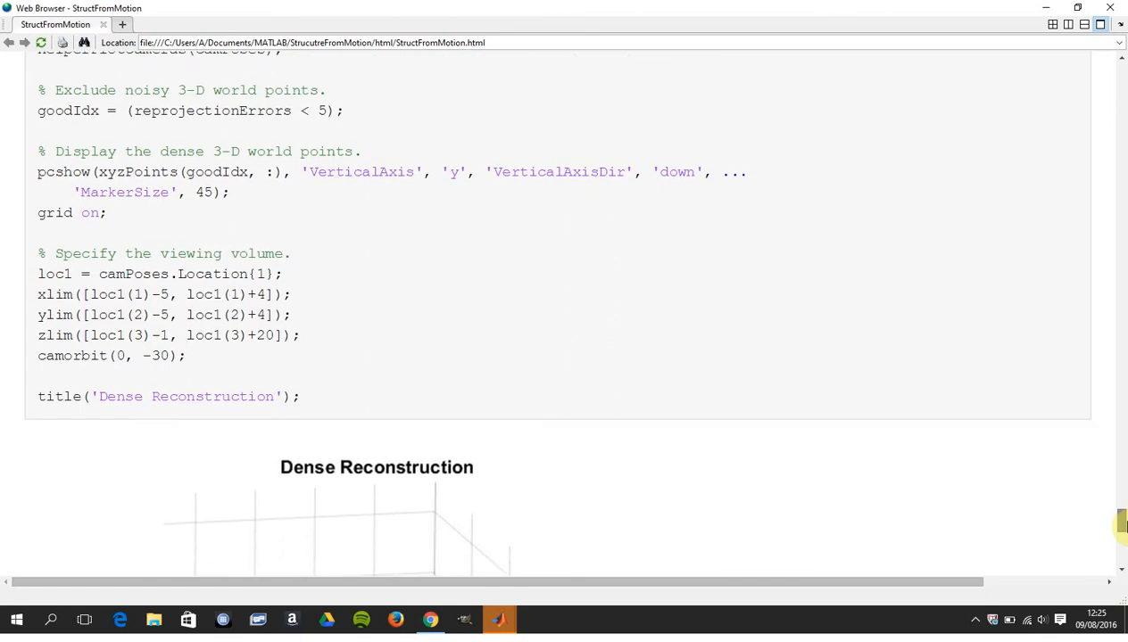
scroll("down", 3)
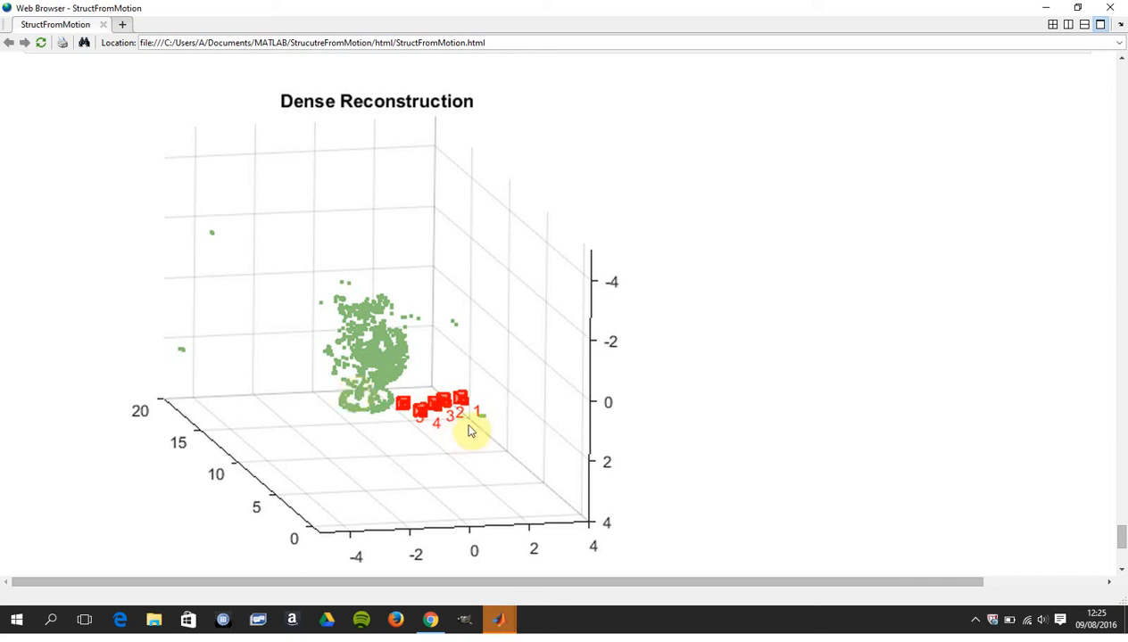
mouse_move(442, 414)
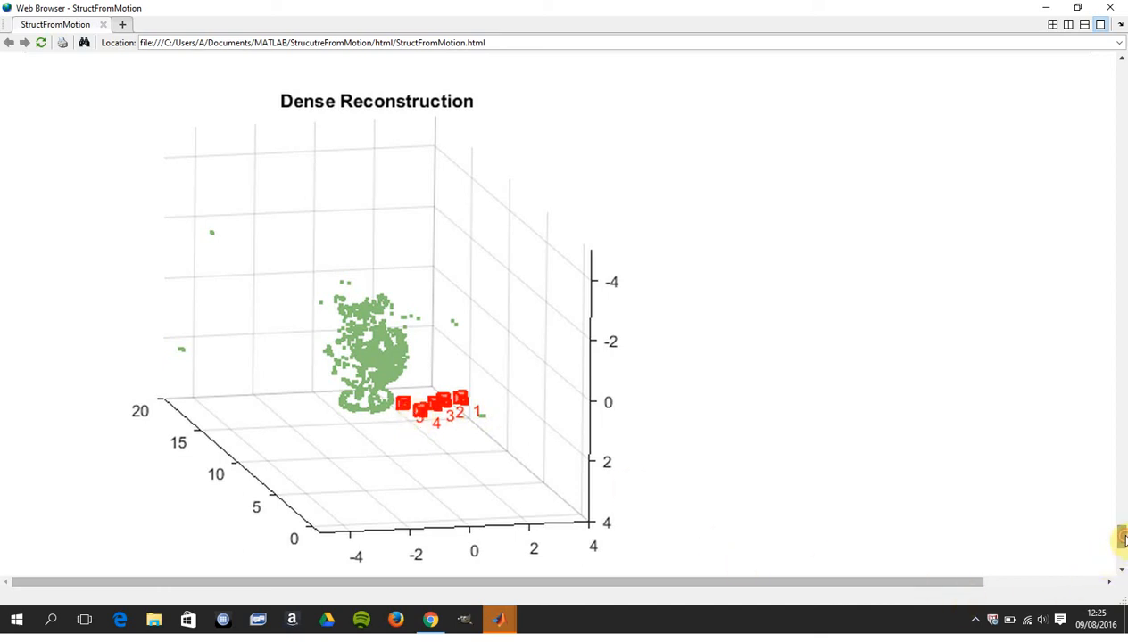
scroll("down", 3)
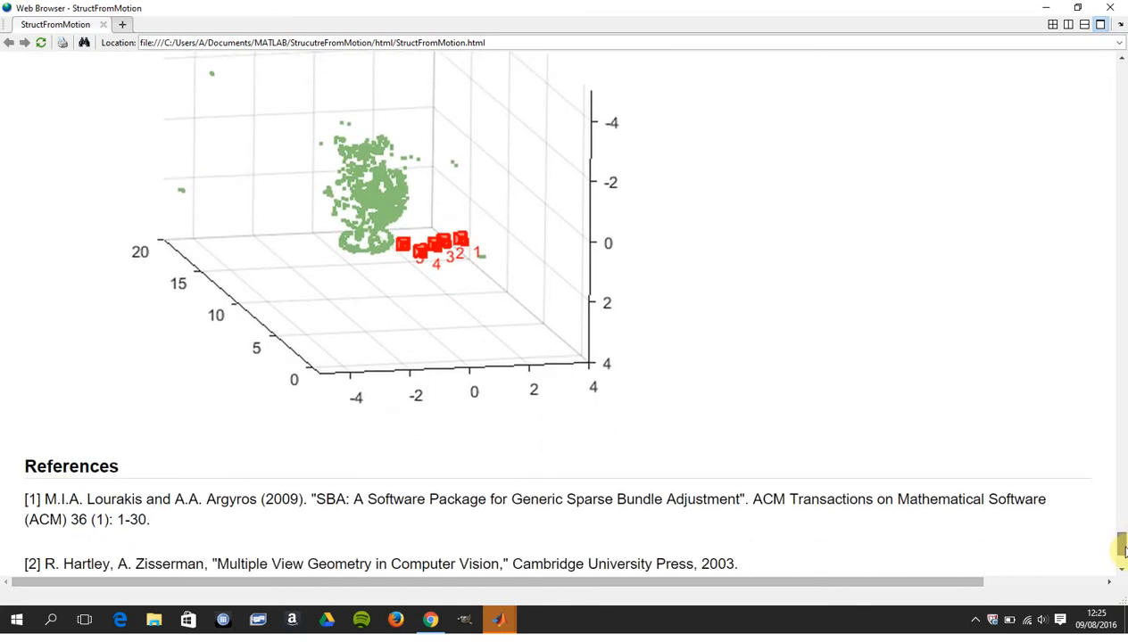
scroll("down", 3)
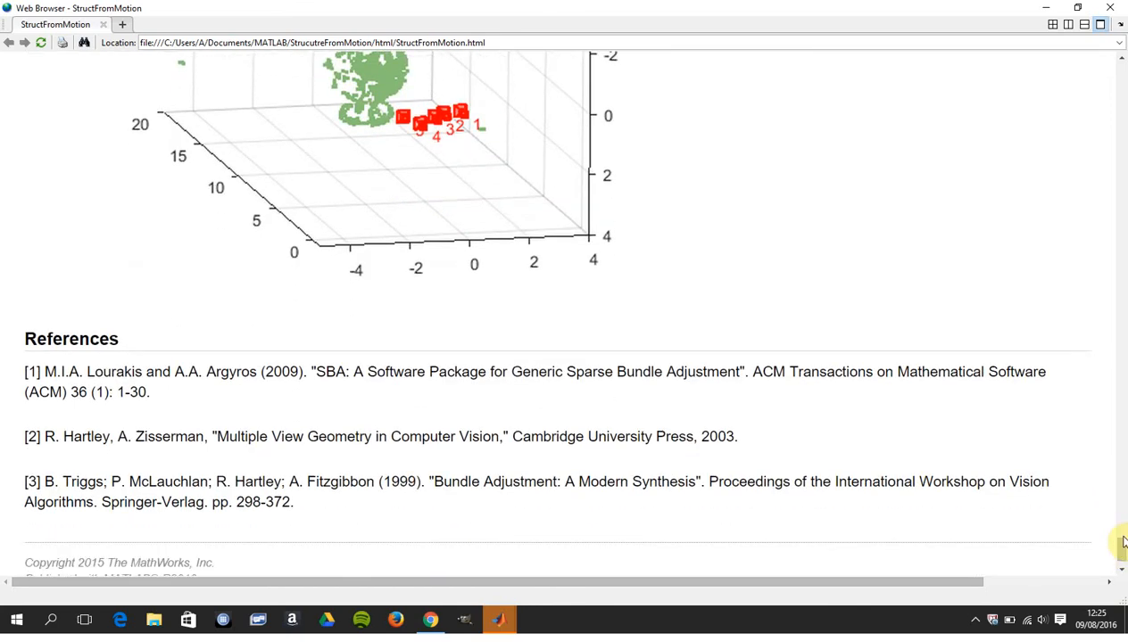